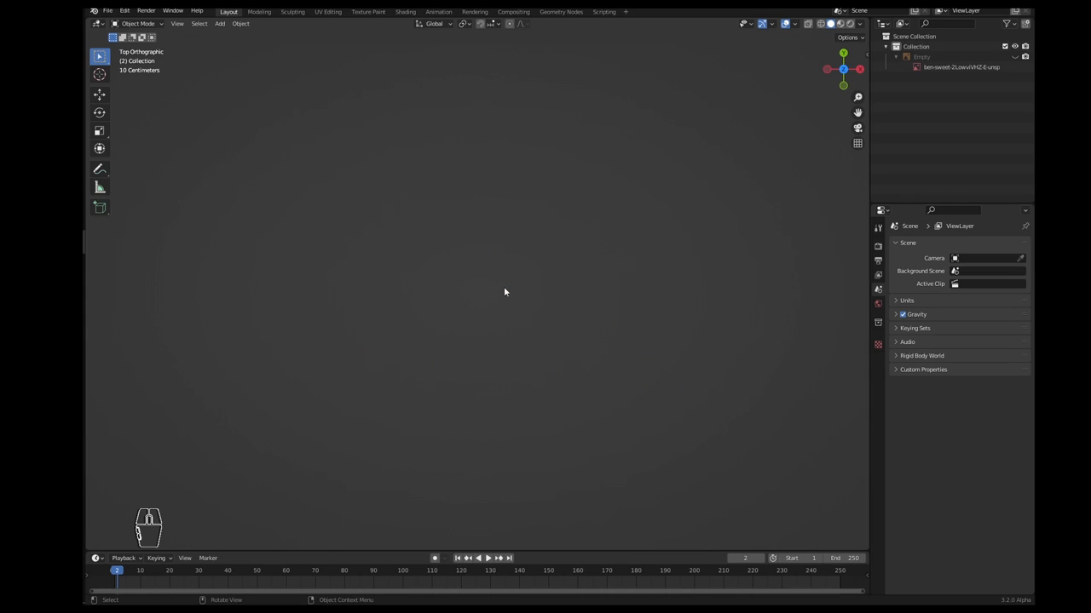
# Step: Add a Bezier curve via the Add menu and enter Edit Mode on it
pyautogui.press('shift+a')
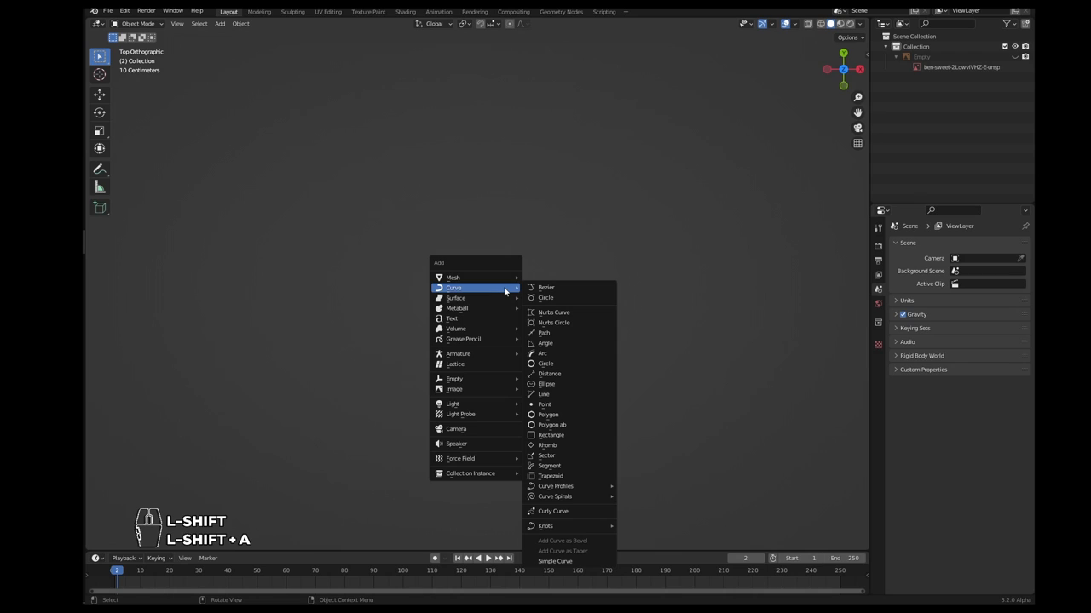
pyautogui.click(546, 287)
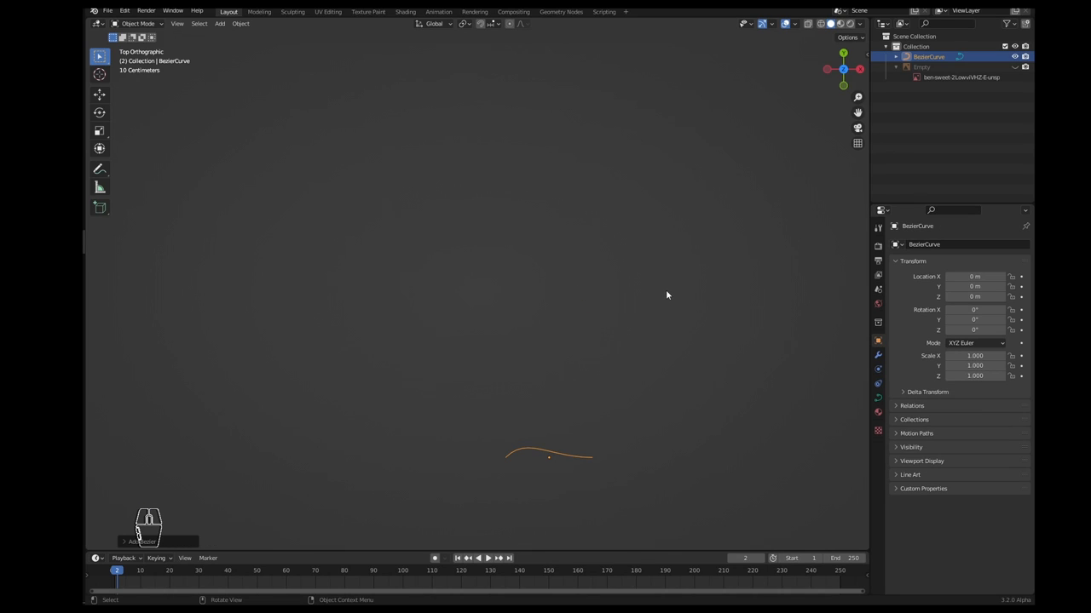
pyautogui.press('Tab')
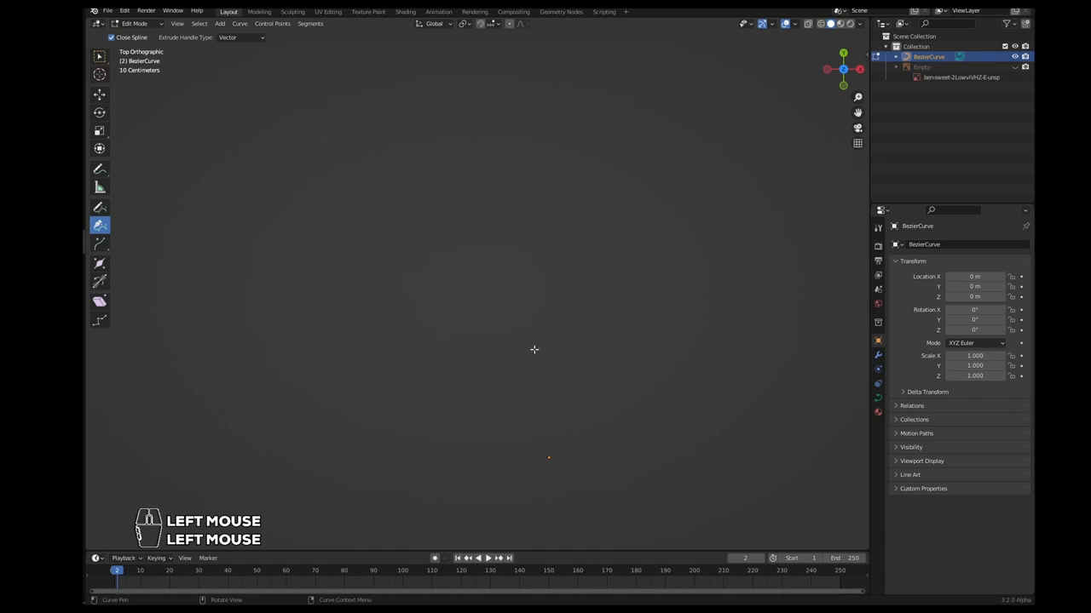
pyautogui.moveTo(99, 224)
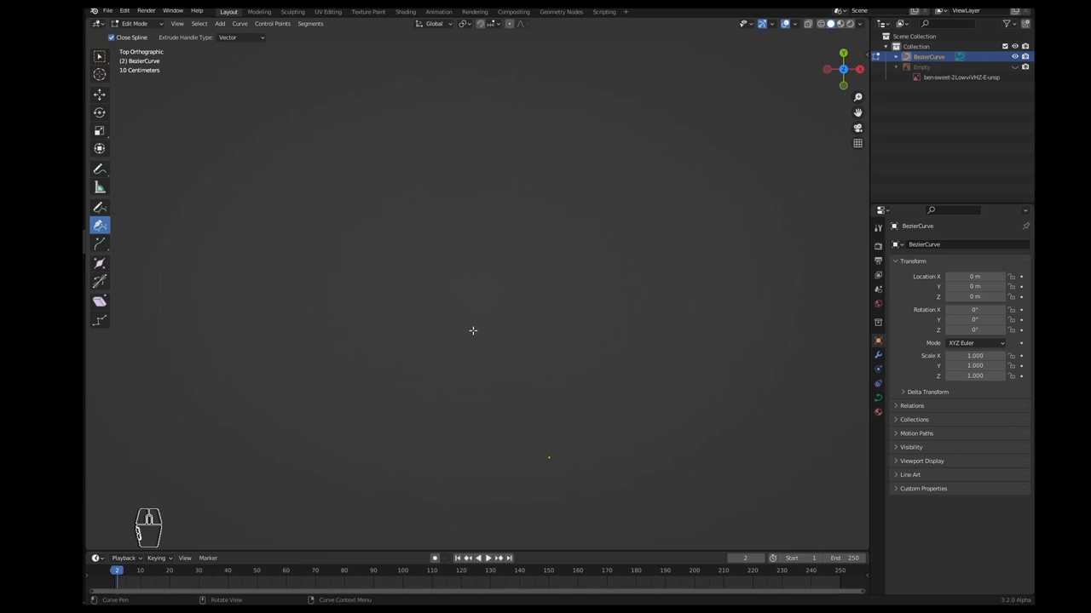
pyautogui.moveTo(406, 334)
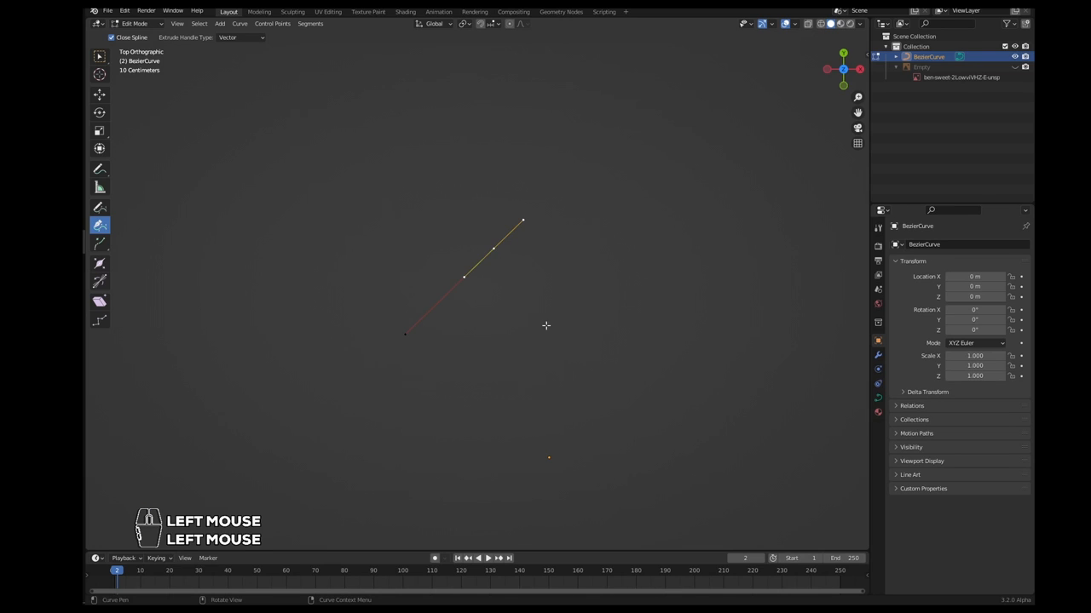
# Step: Place the remaining outline corners down to the bottom tip and close the heart
pyautogui.click(644, 222)
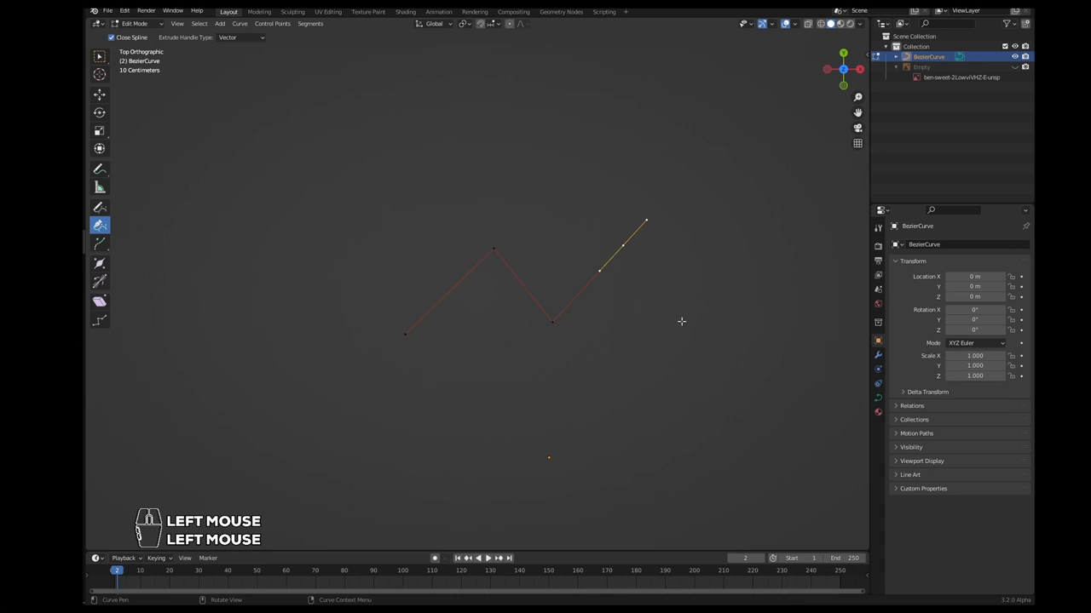
pyautogui.click(702, 325)
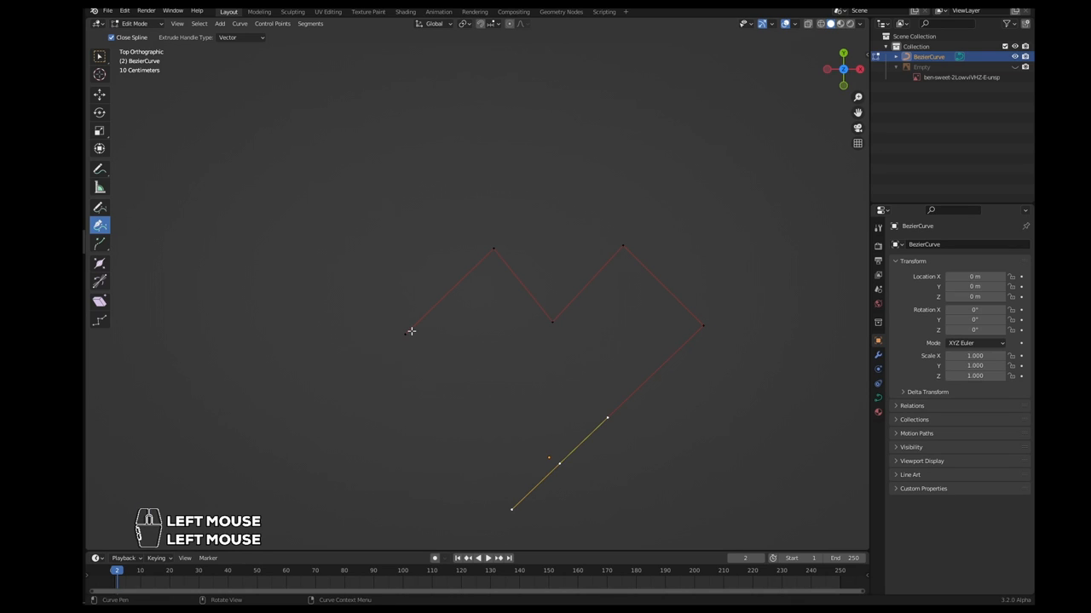
pyautogui.click(559, 463)
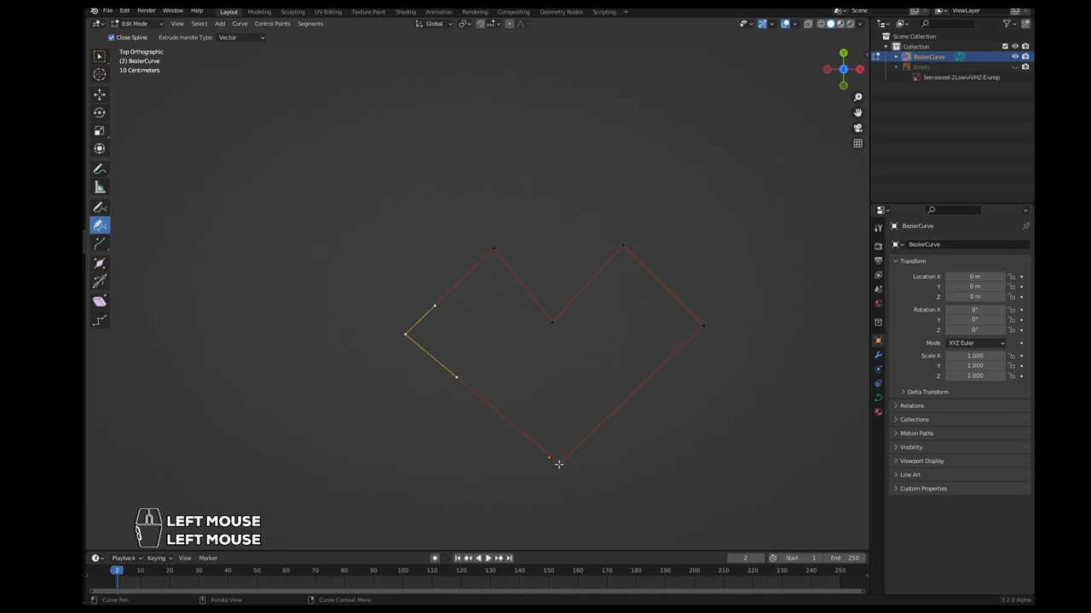
pyautogui.moveTo(549, 457); pyautogui.dragTo(549, 426)
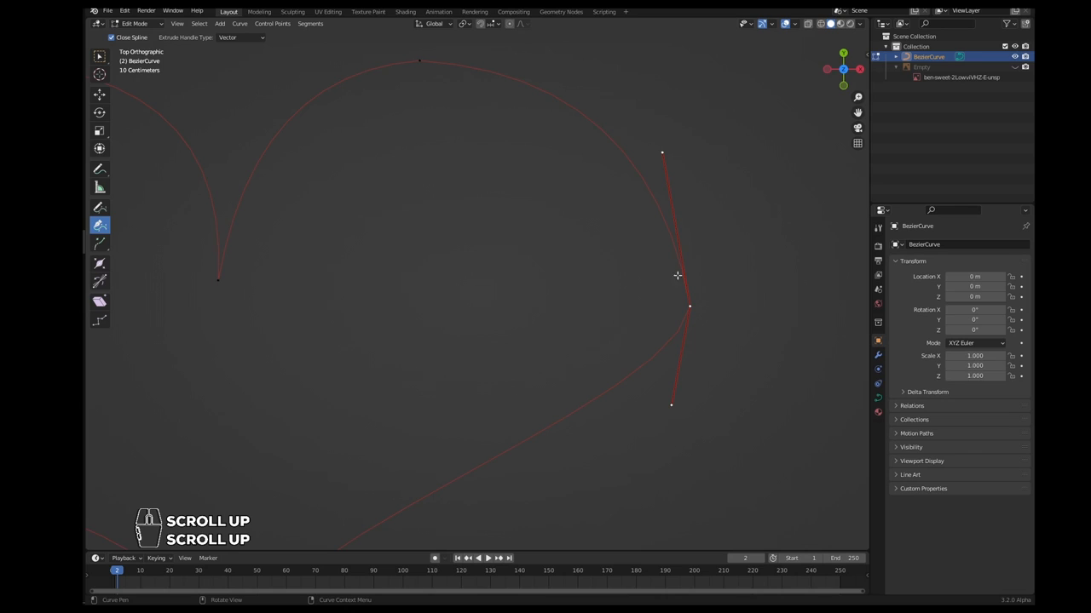
# Step: Round off the heart's top lobe and smooth its right side by dragging handles
pyautogui.scroll(-3)
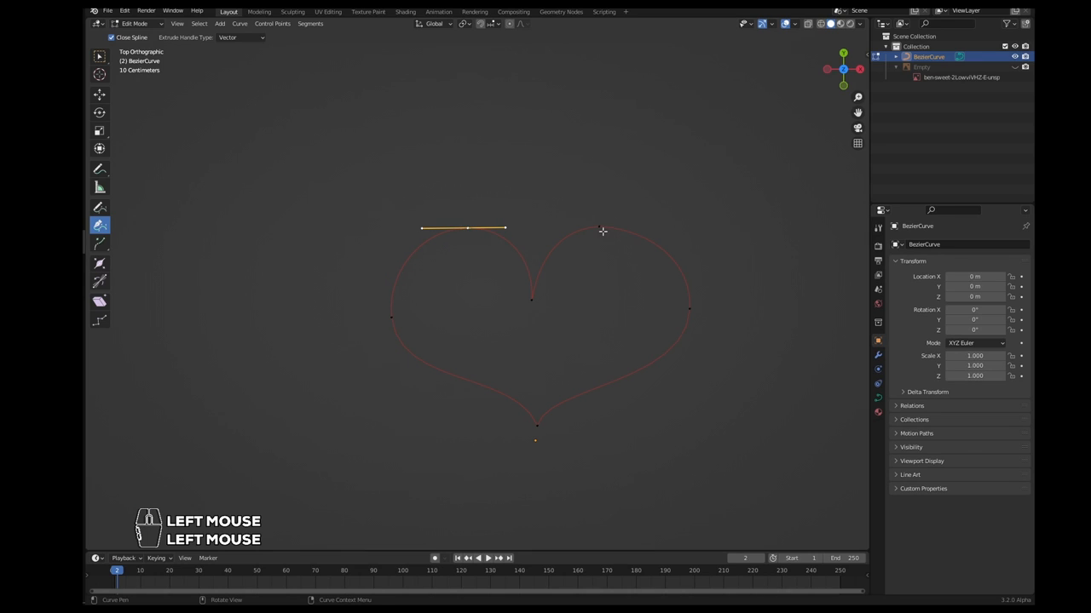
pyautogui.moveTo(603, 232); pyautogui.dragTo(688, 378)
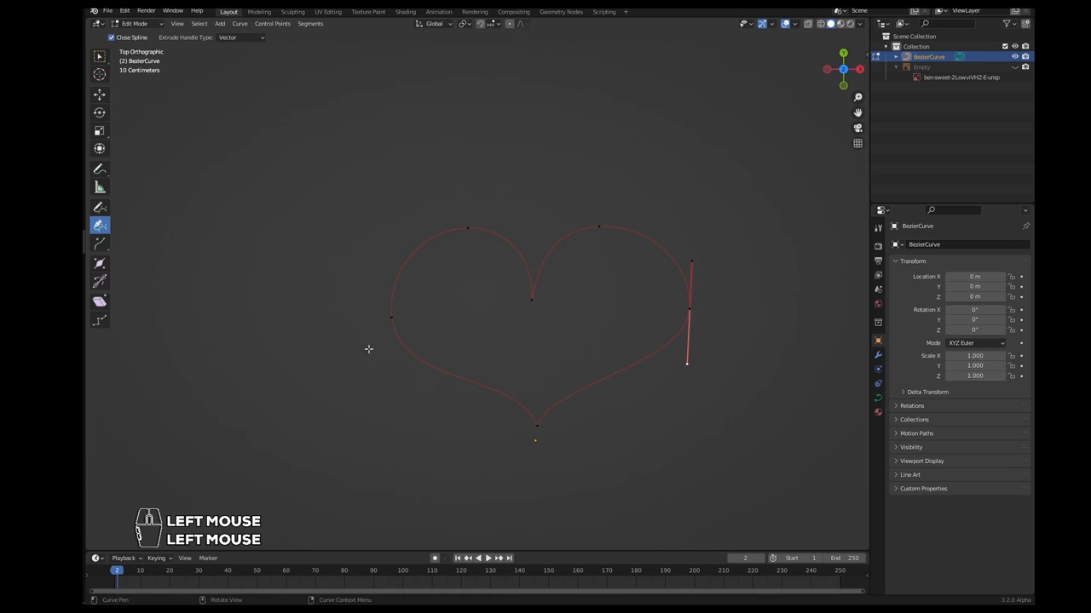
pyautogui.moveTo(688, 361); pyautogui.dragTo(394, 361)
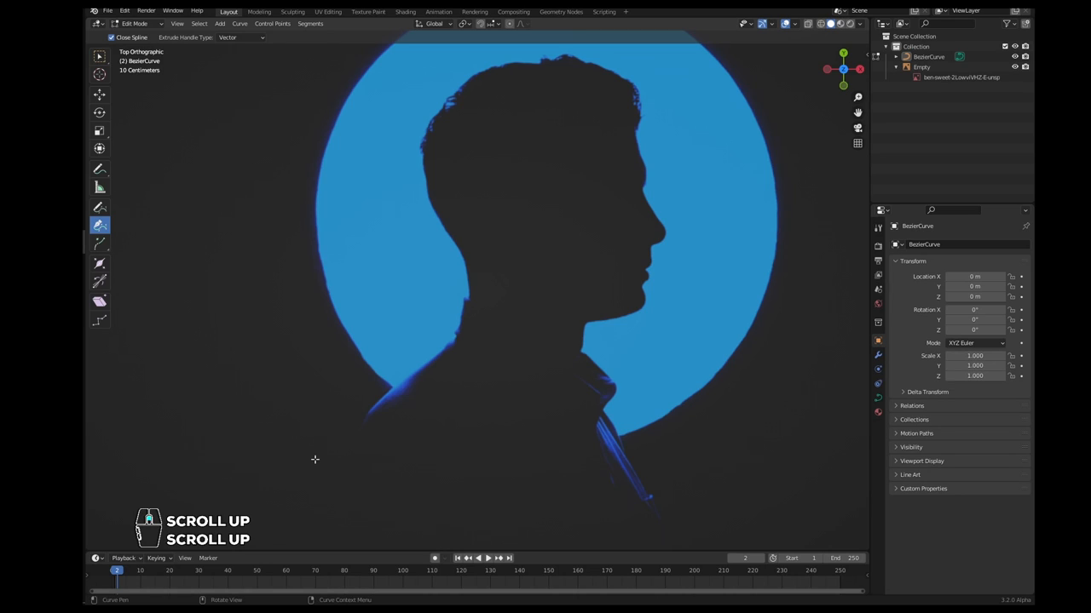
# Step: Zoom onto the silhouette and place the first curved points along the shoulder edge
pyautogui.scroll(3)
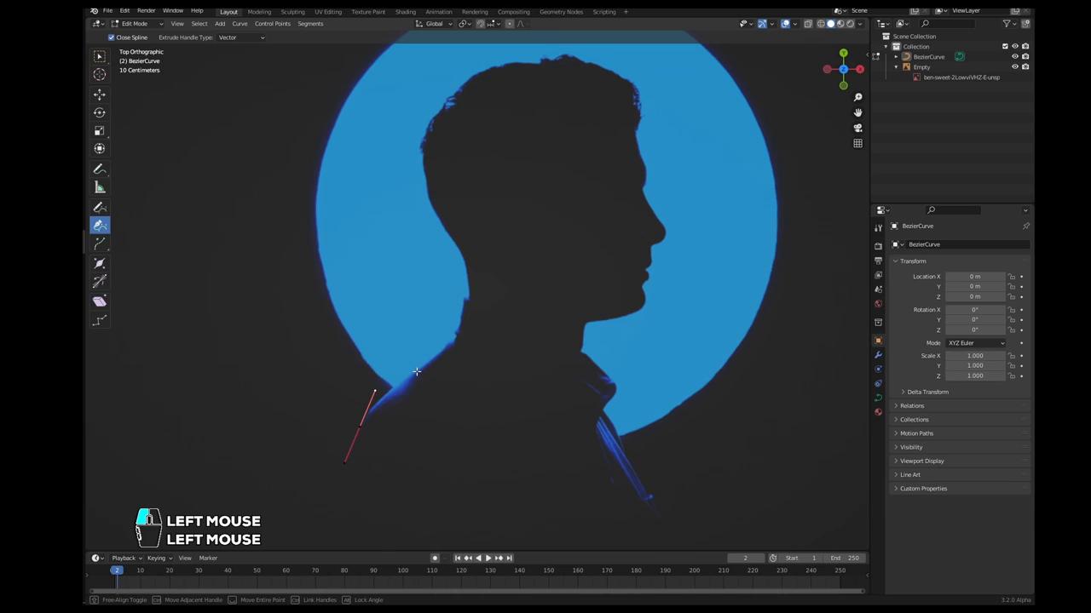
pyautogui.moveTo(373, 393); pyautogui.dragTo(426, 364)
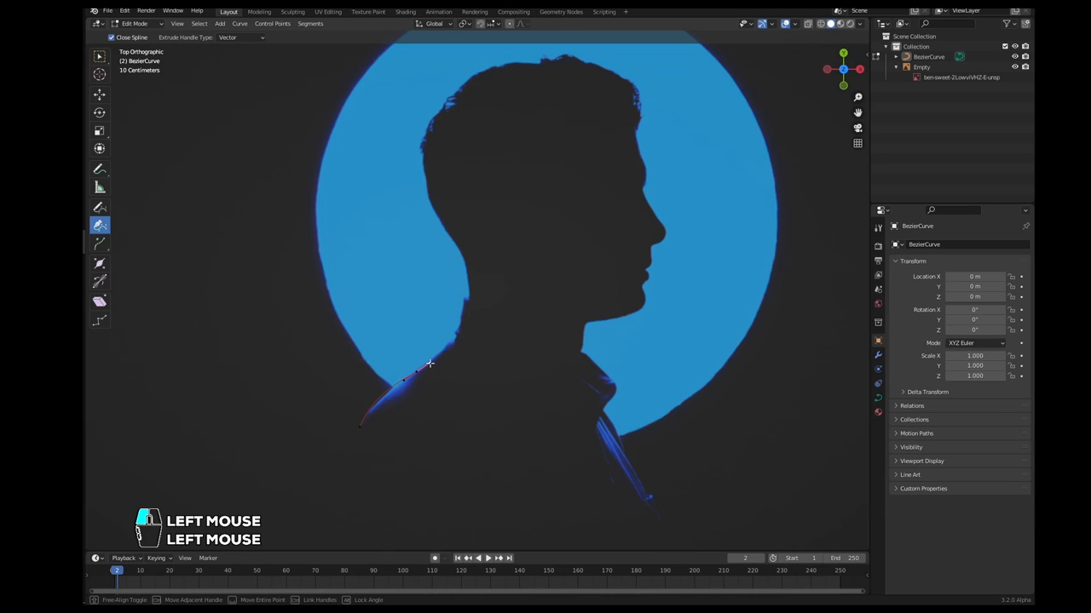
pyautogui.moveTo(429, 364); pyautogui.dragTo(437, 358)
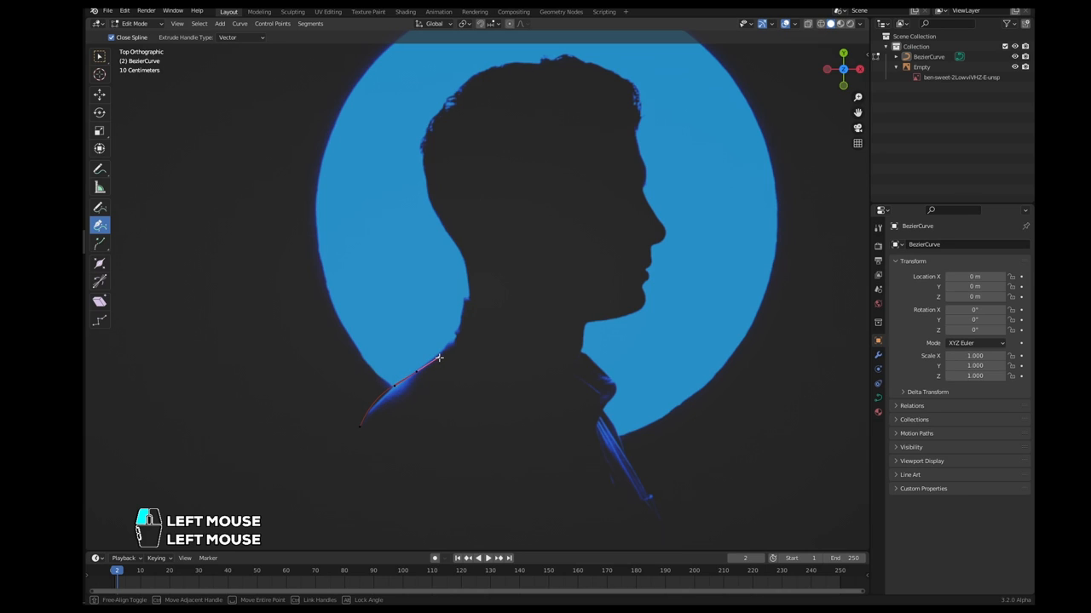
pyautogui.scroll(3)
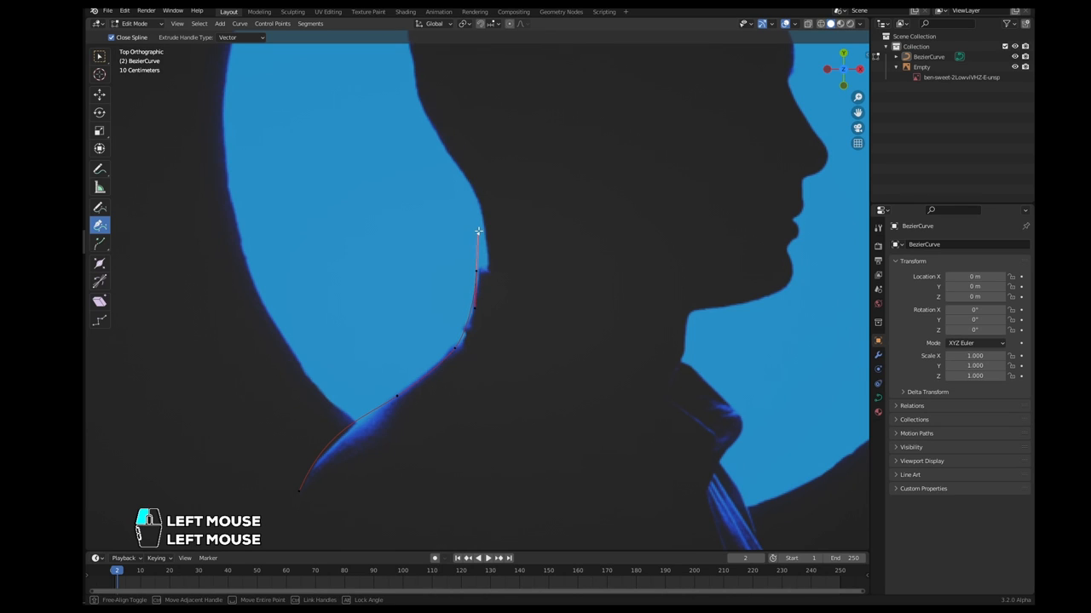
# Step: Zoom into the neck area and add a curve point along the neck outline
pyautogui.scroll(3)
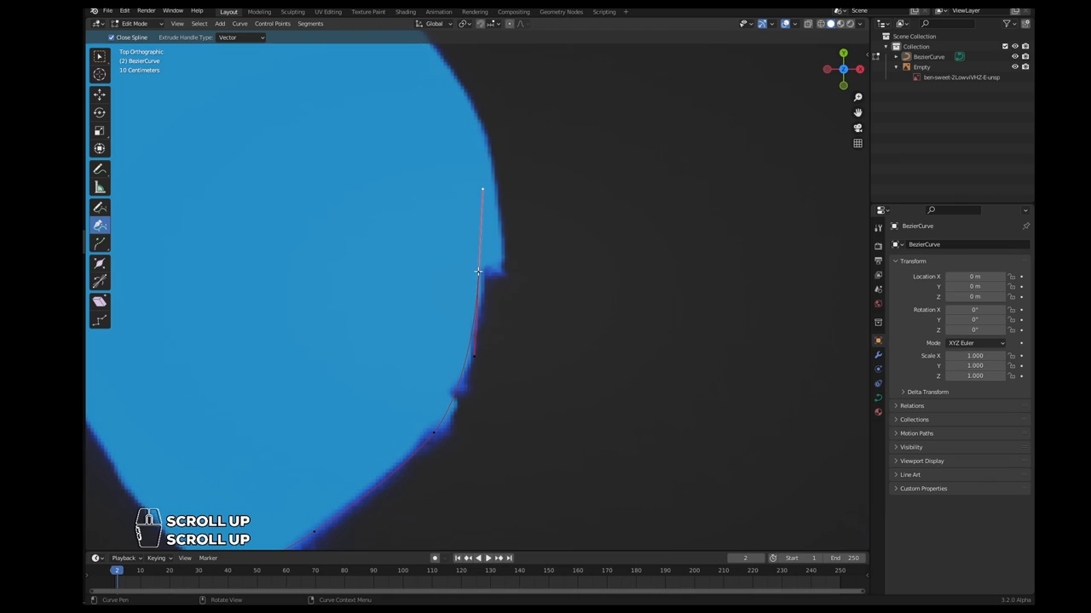
pyautogui.scroll(3)
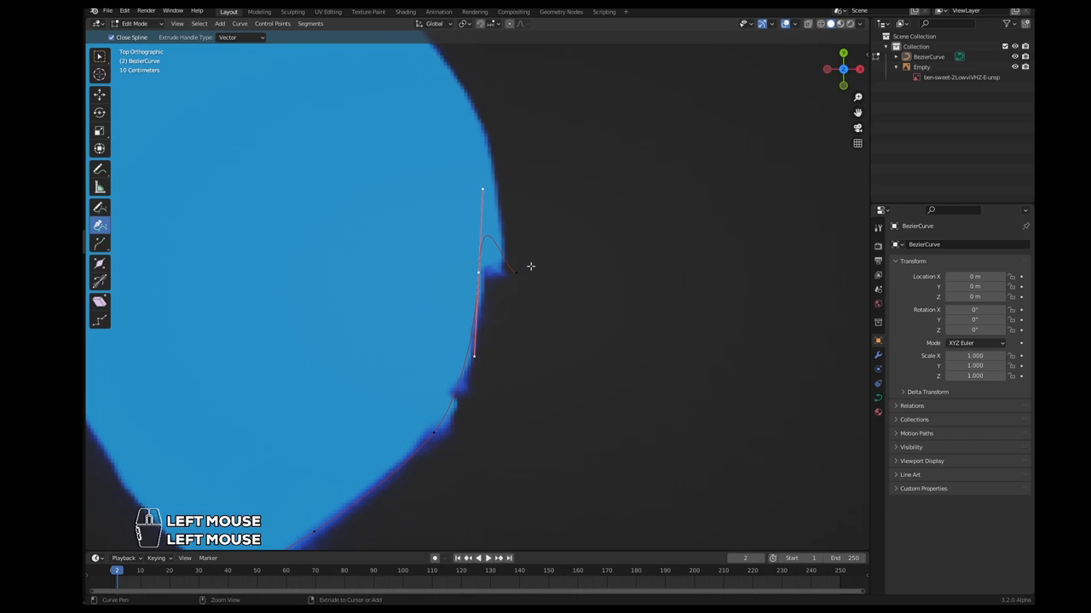
pyautogui.scroll(-3)
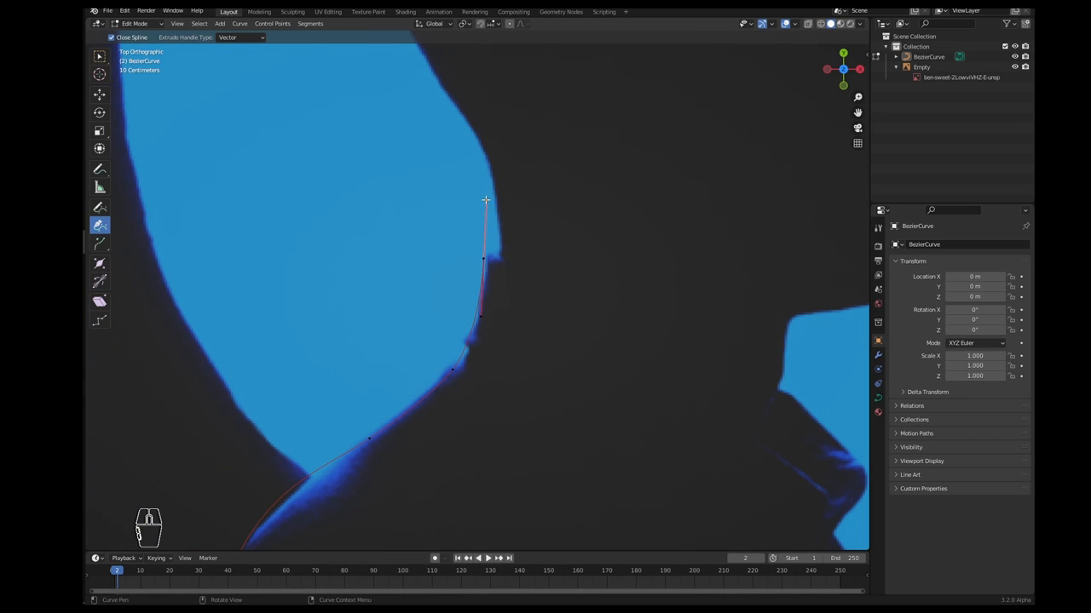
pyautogui.scroll(3)
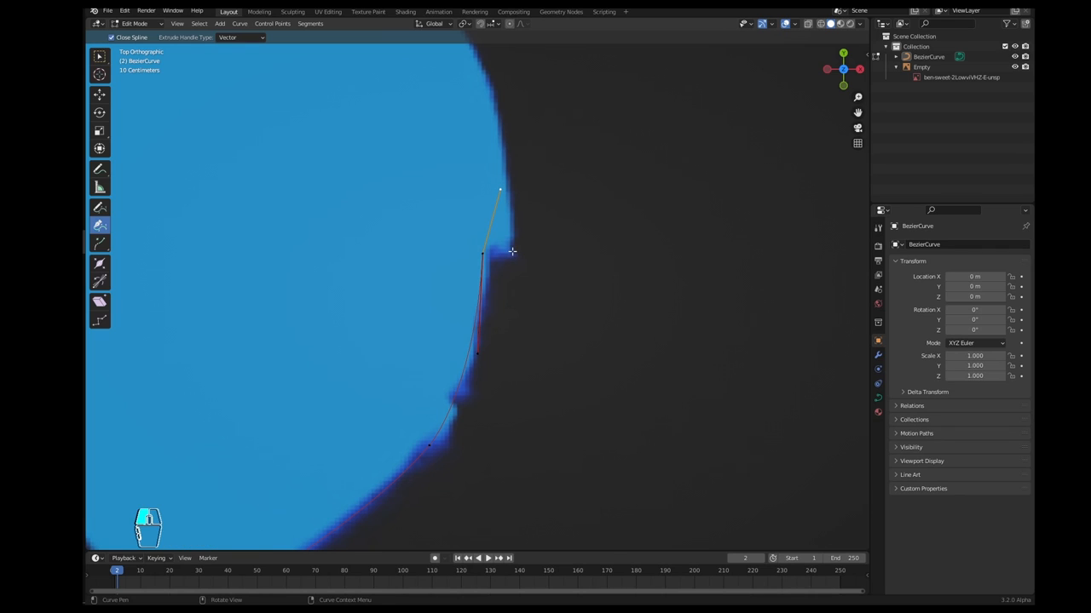
pyautogui.scroll(3)
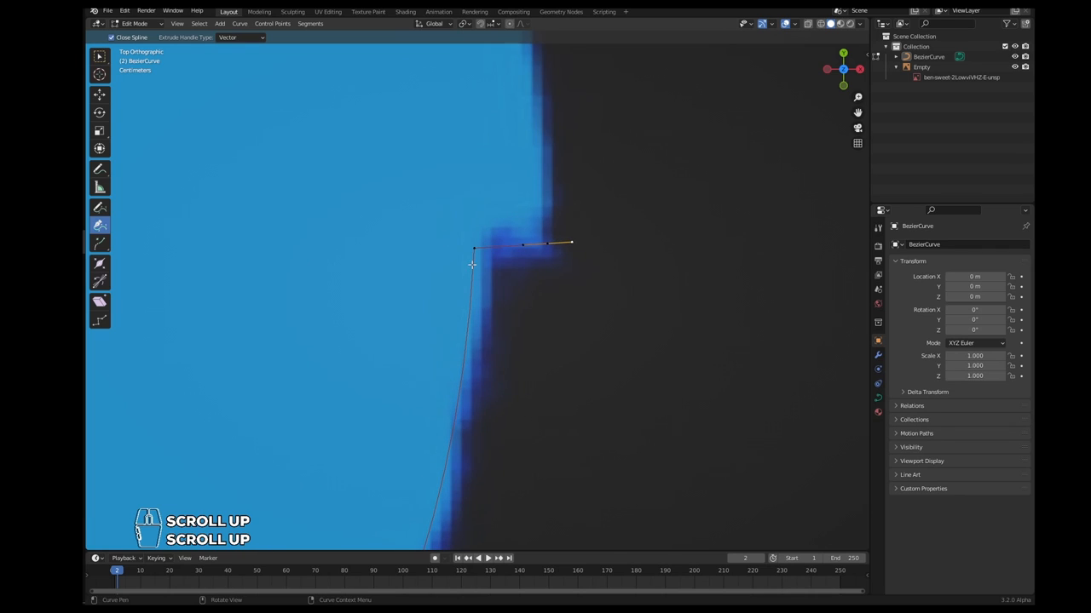
pyautogui.scroll(-3)
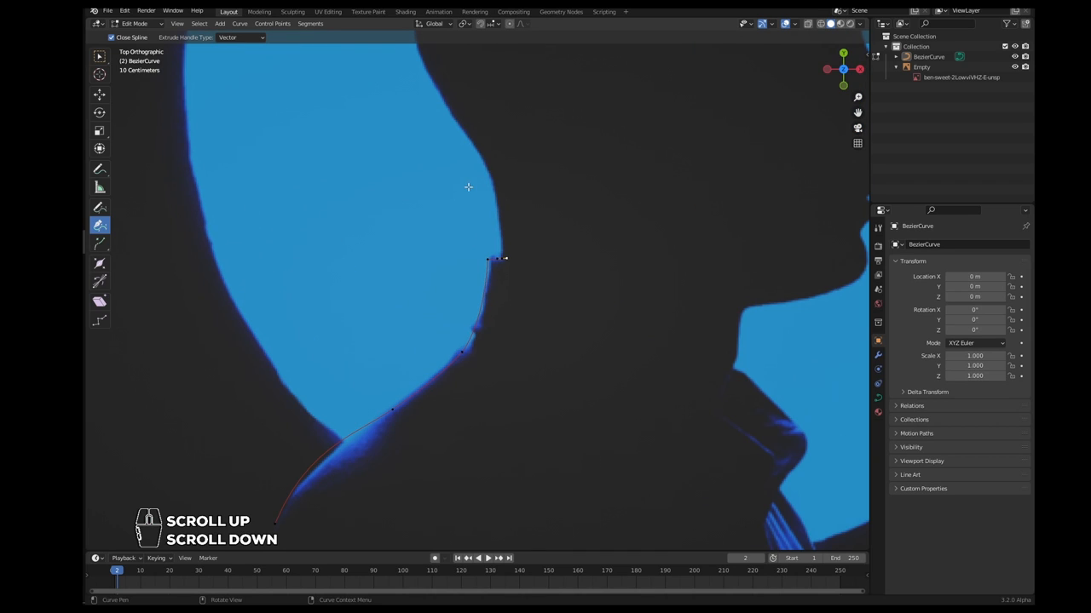
pyautogui.click(456, 123)
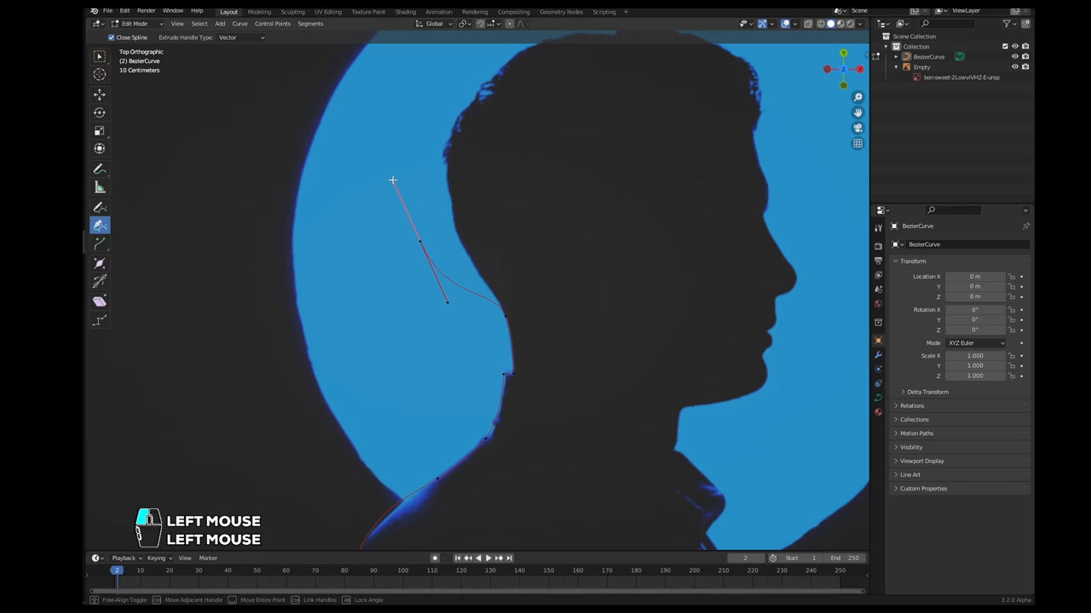
# Step: Add curved points up the back of the neck and onto the top of the head and crown
pyautogui.moveTo(392, 180); pyautogui.dragTo(426, 166)
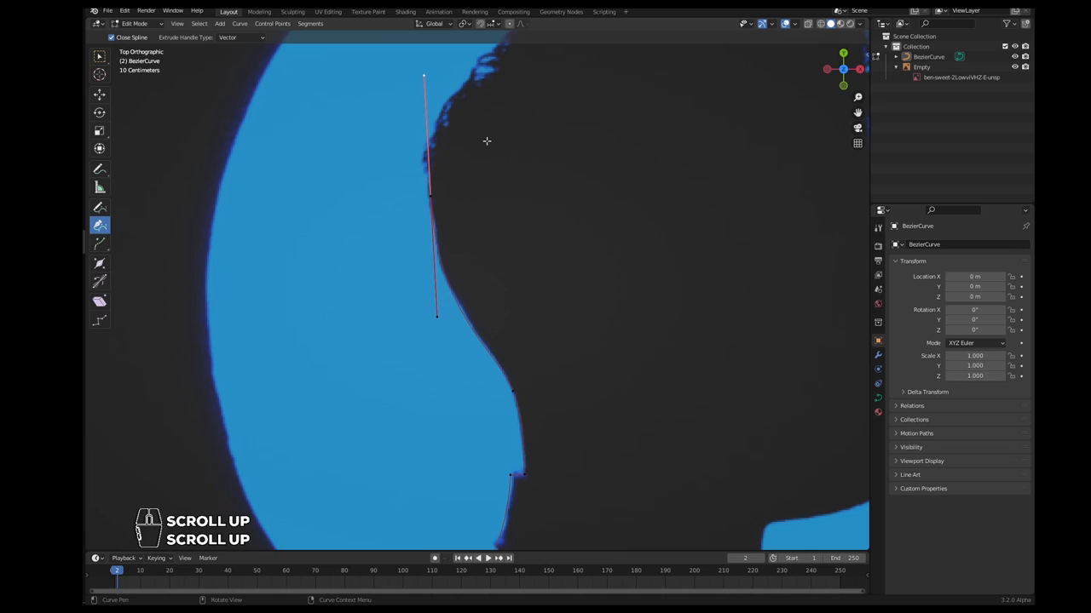
pyautogui.scroll(-3)
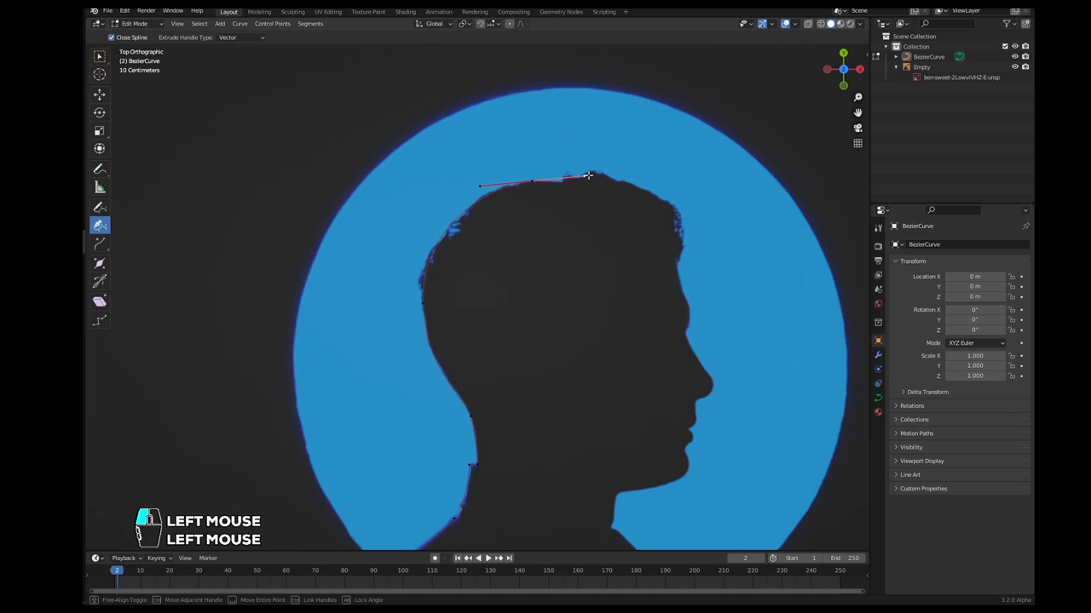
pyautogui.moveTo(586, 175); pyautogui.dragTo(593, 177)
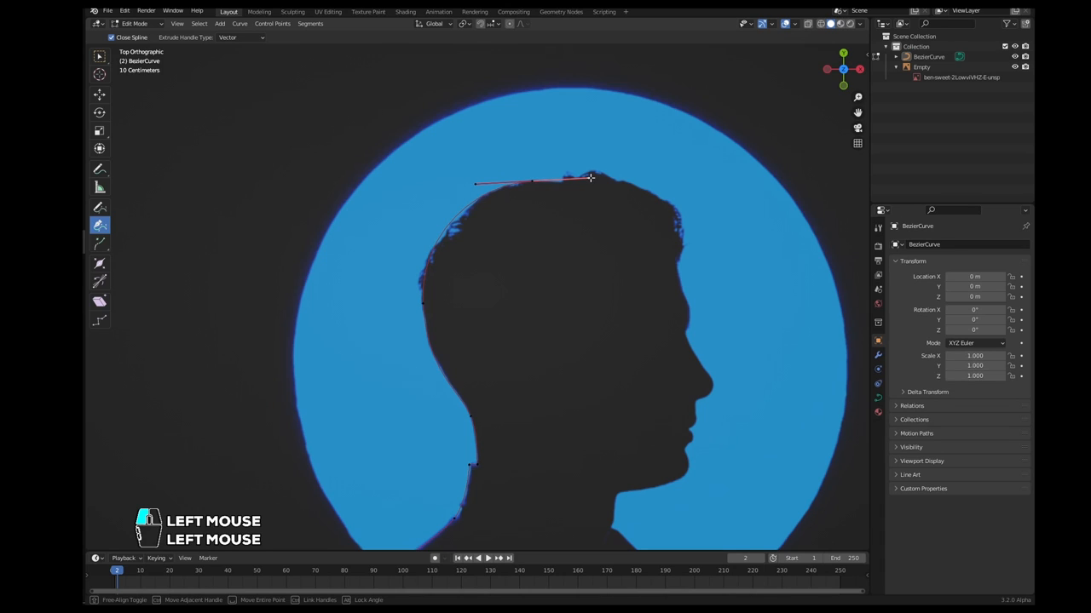
pyautogui.moveTo(590, 177); pyautogui.dragTo(556, 174)
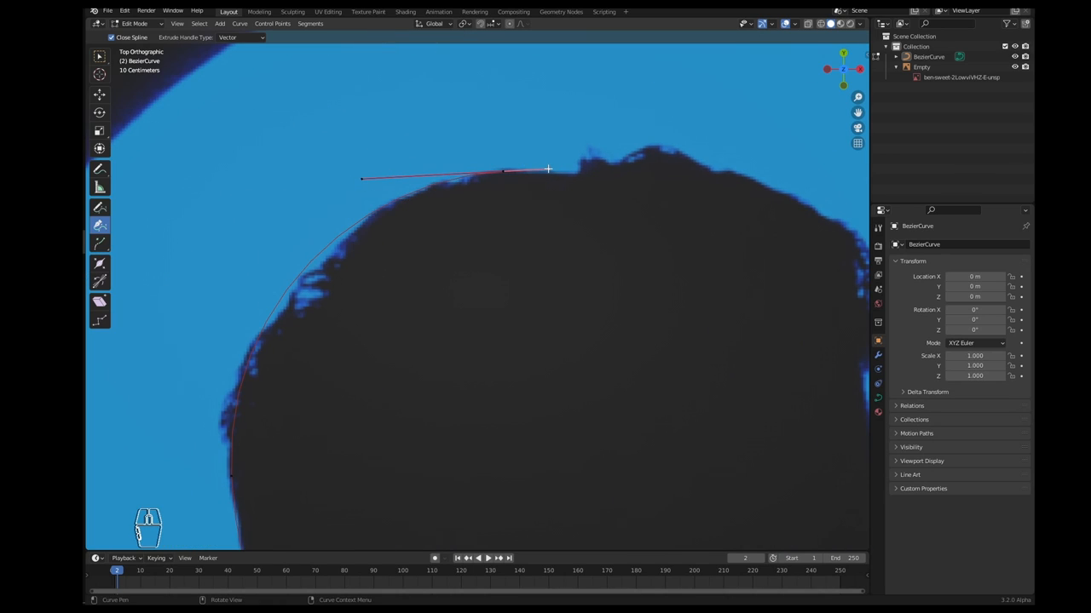
# Step: Extend the curve along the top of the hair and around the hair tuft
pyautogui.moveTo(548, 169); pyautogui.dragTo(610, 164)
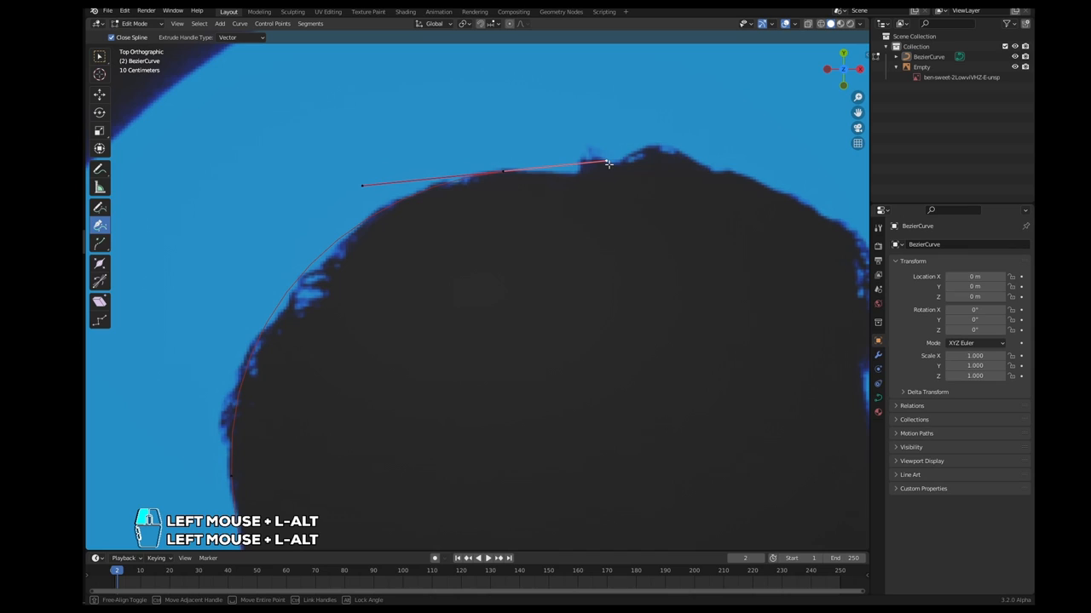
pyautogui.moveTo(608, 164); pyautogui.dragTo(554, 174)
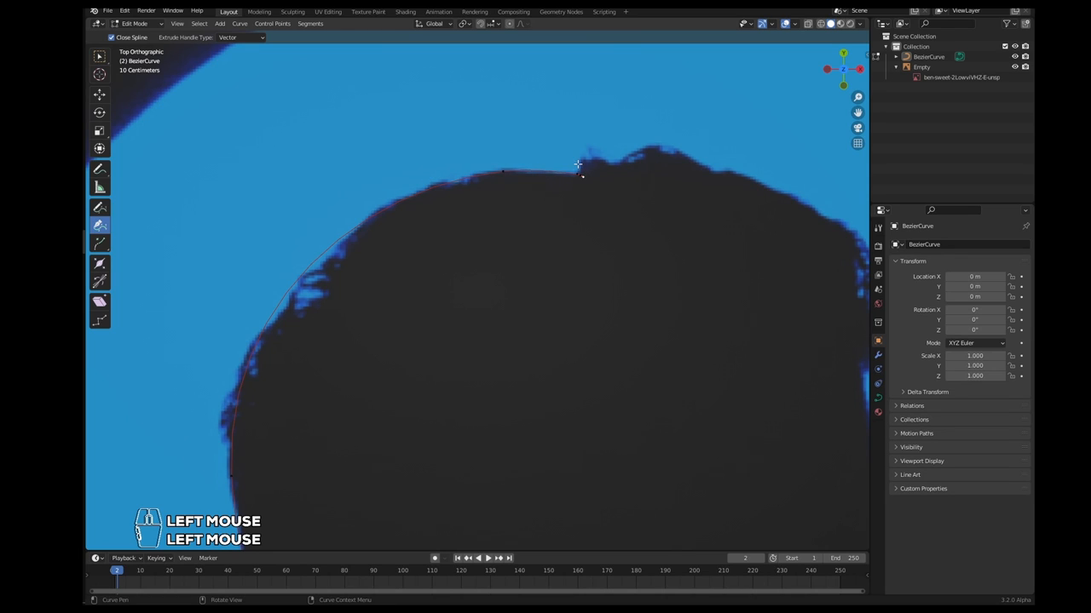
pyautogui.scroll(-3)
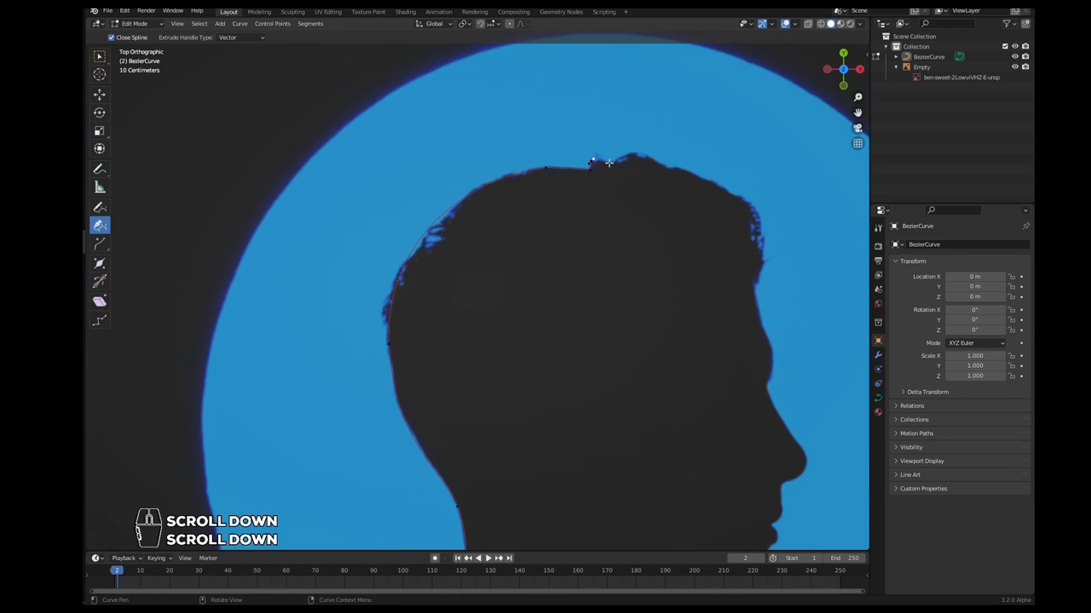
pyautogui.click(637, 153)
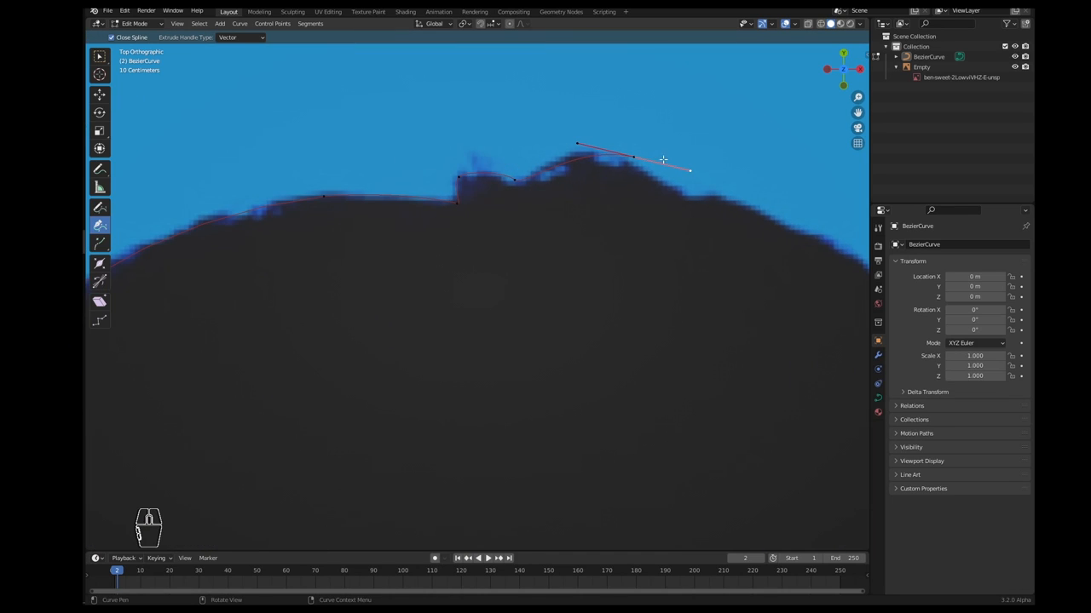
pyautogui.moveTo(663, 161); pyautogui.dragTo(674, 163)
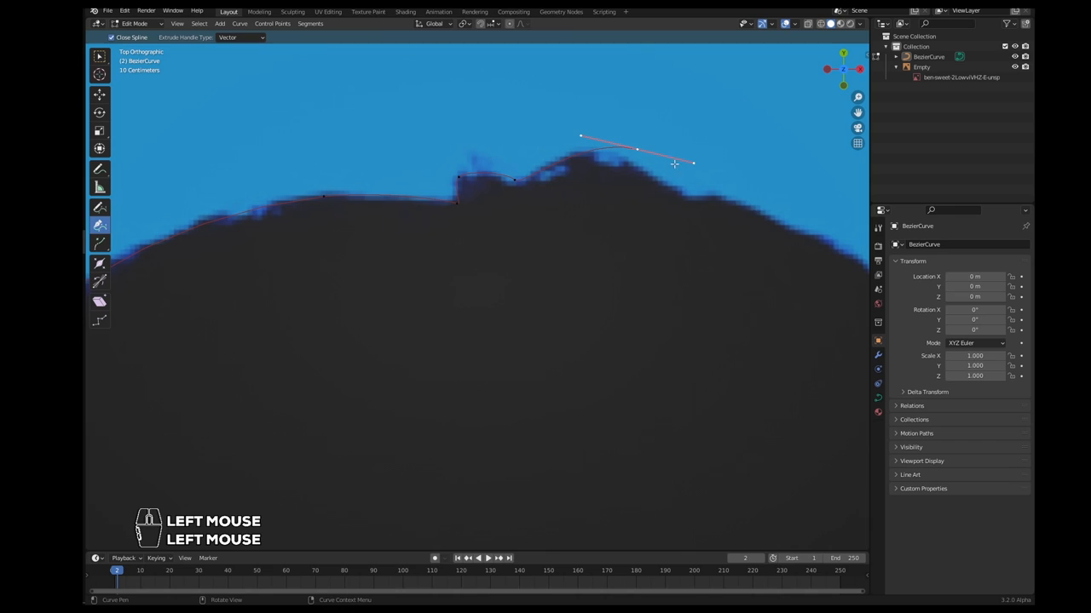
pyautogui.moveTo(691, 162); pyautogui.dragTo(699, 159)
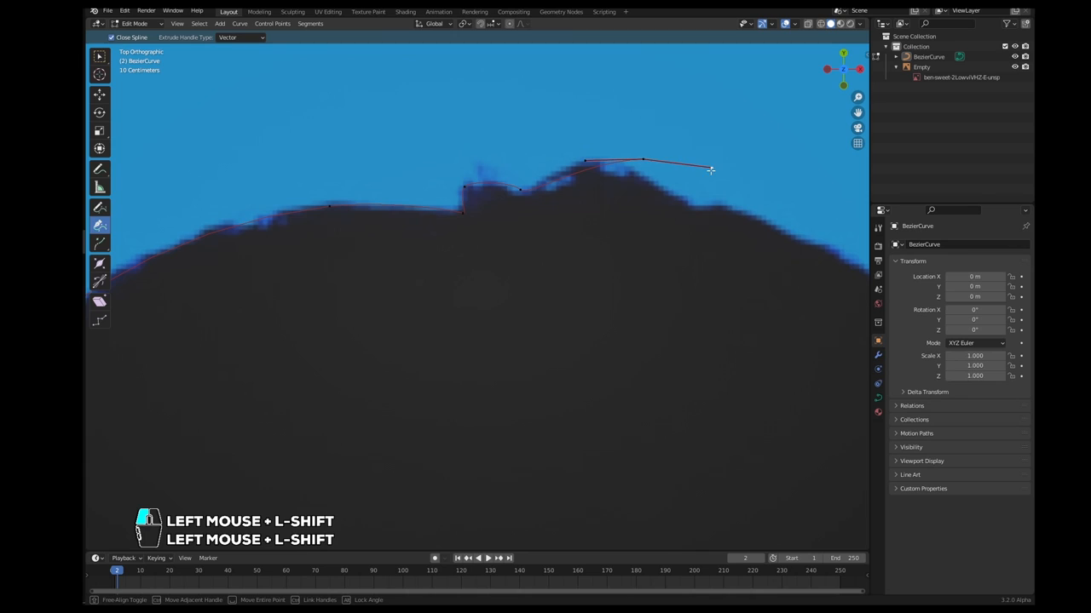
# Step: Undo a stray point, reshape the curve over the hair and extend it down toward the forehead
pyautogui.press('ctrl+z')
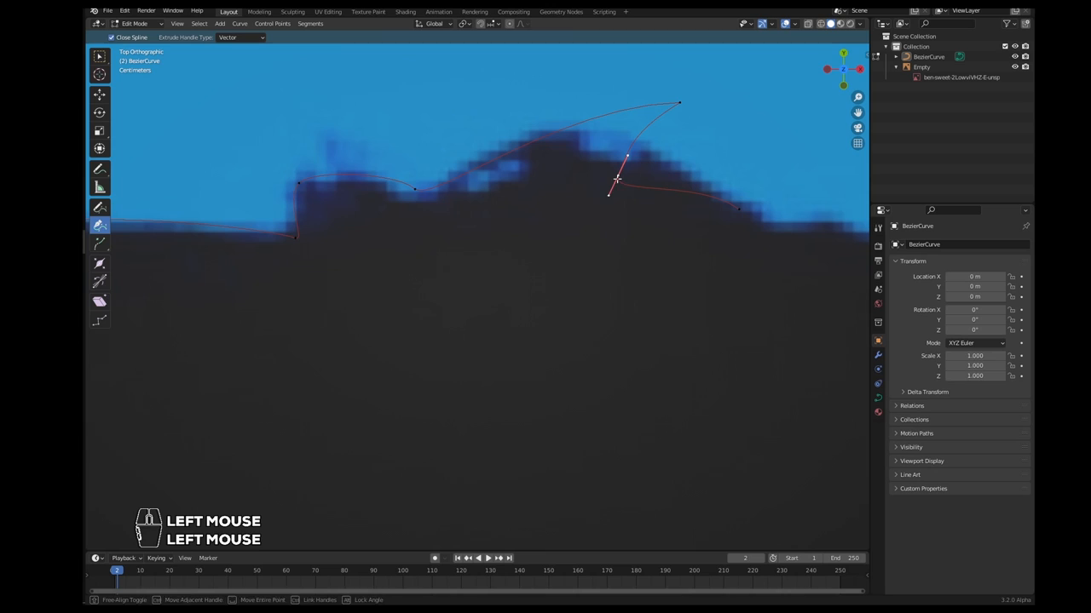
pyautogui.moveTo(616, 179); pyautogui.dragTo(598, 208)
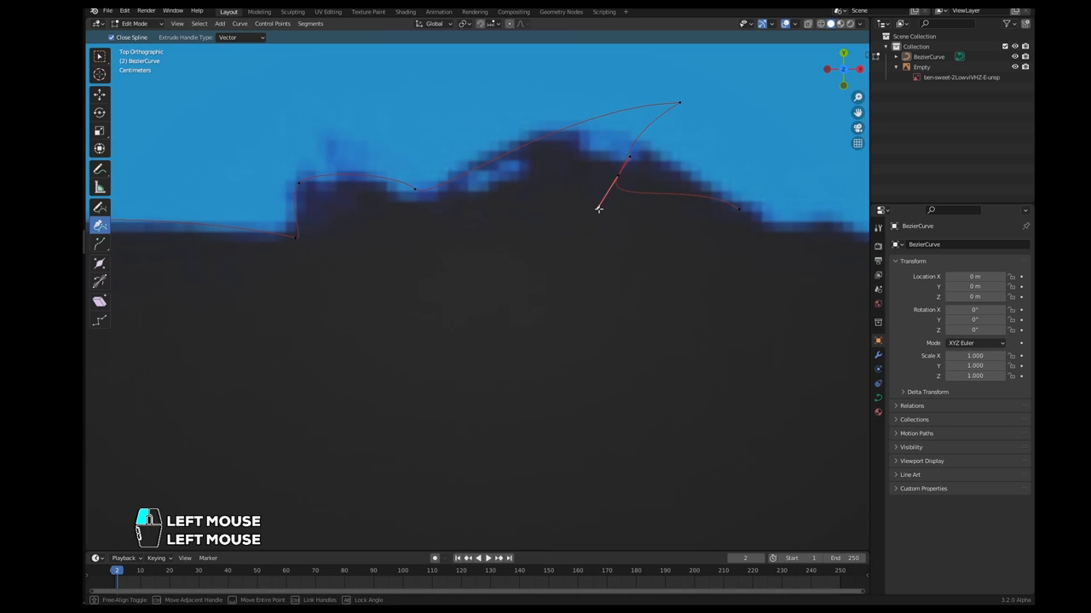
pyautogui.moveTo(599, 208); pyautogui.dragTo(662, 164)
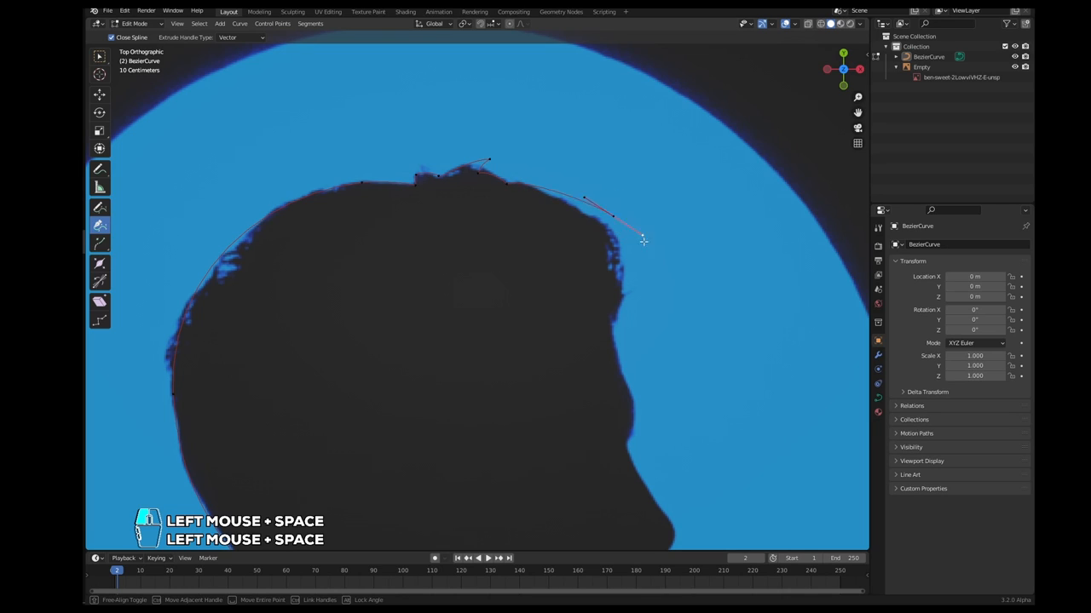
pyautogui.moveTo(645, 242); pyautogui.dragTo(615, 232)
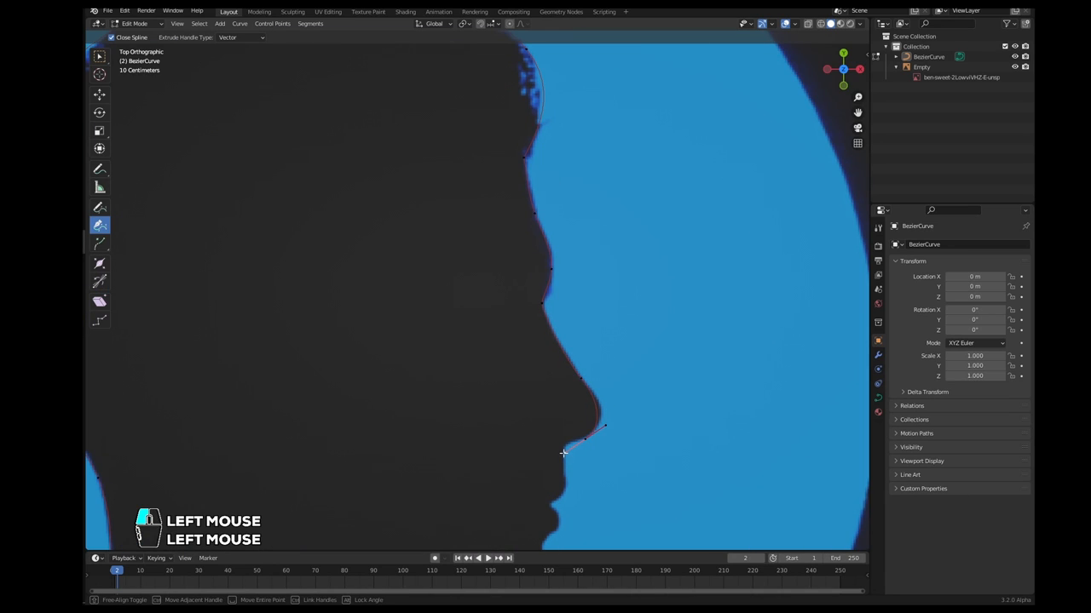
# Step: Place a curve point just under the nose and zoom back out to view the full profile
pyautogui.scroll(3)
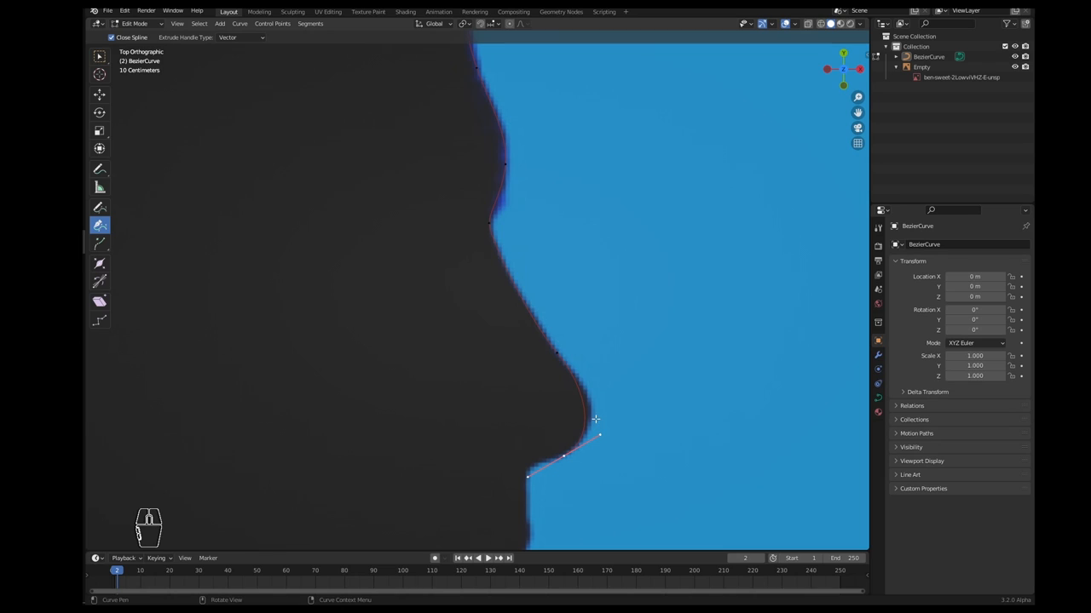
pyautogui.press('ctrl')
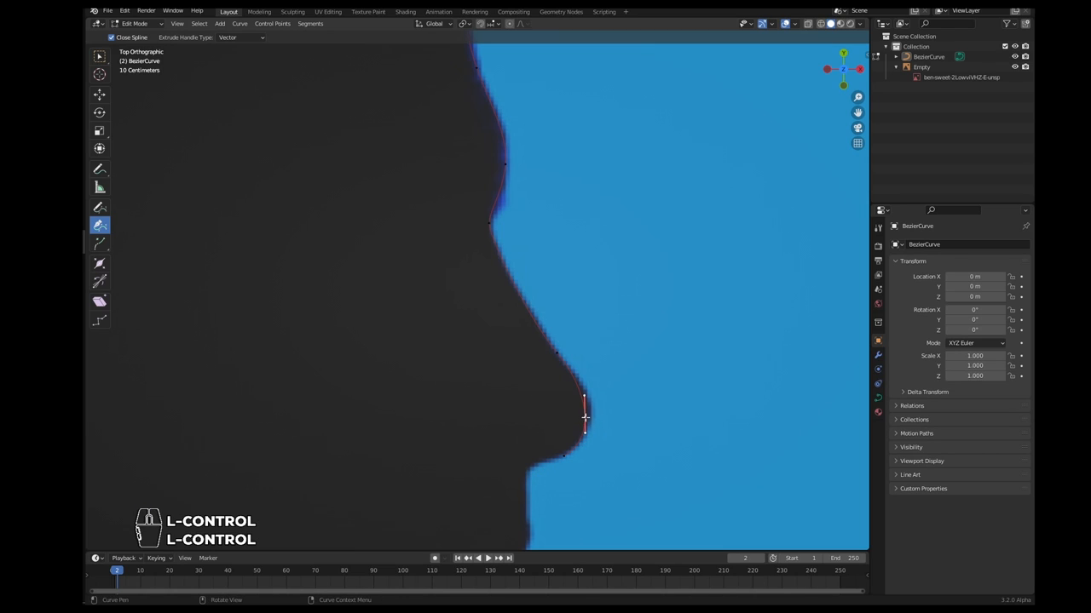
pyautogui.click(586, 418)
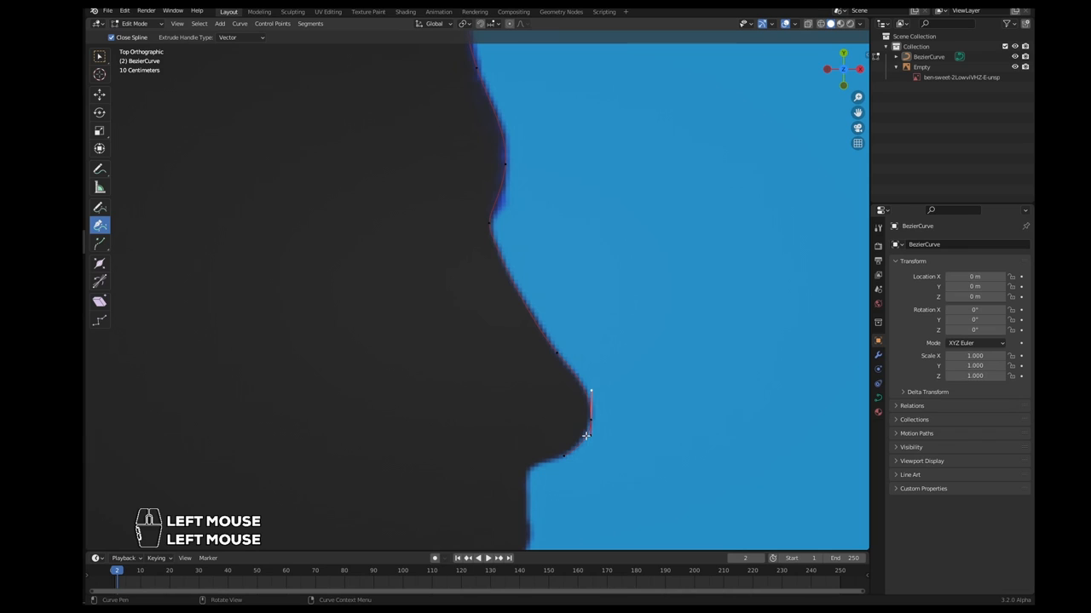
pyautogui.scroll(3)
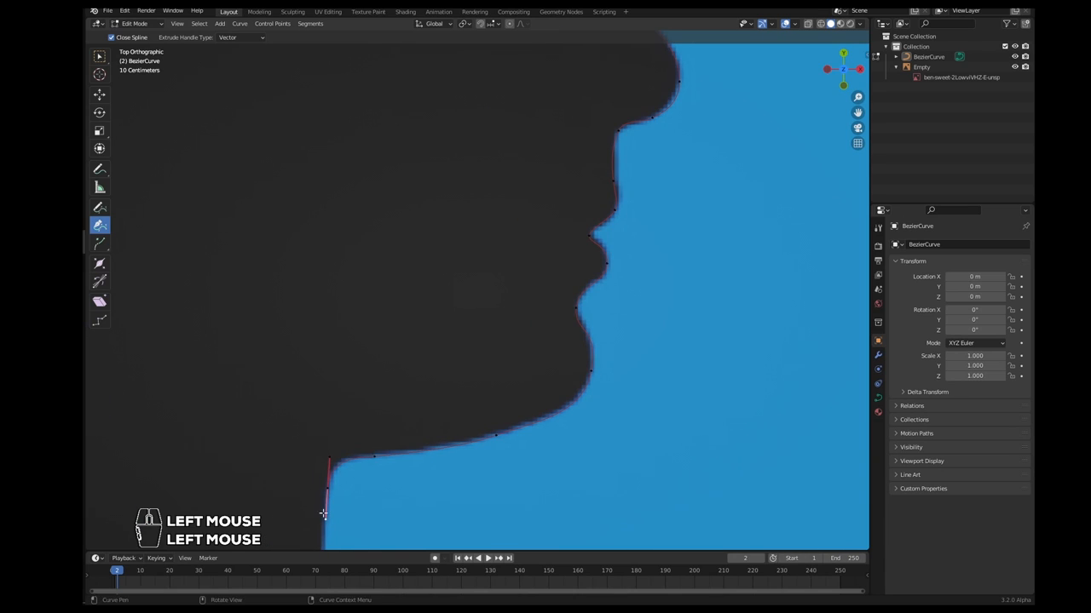
pyautogui.scroll(-3)
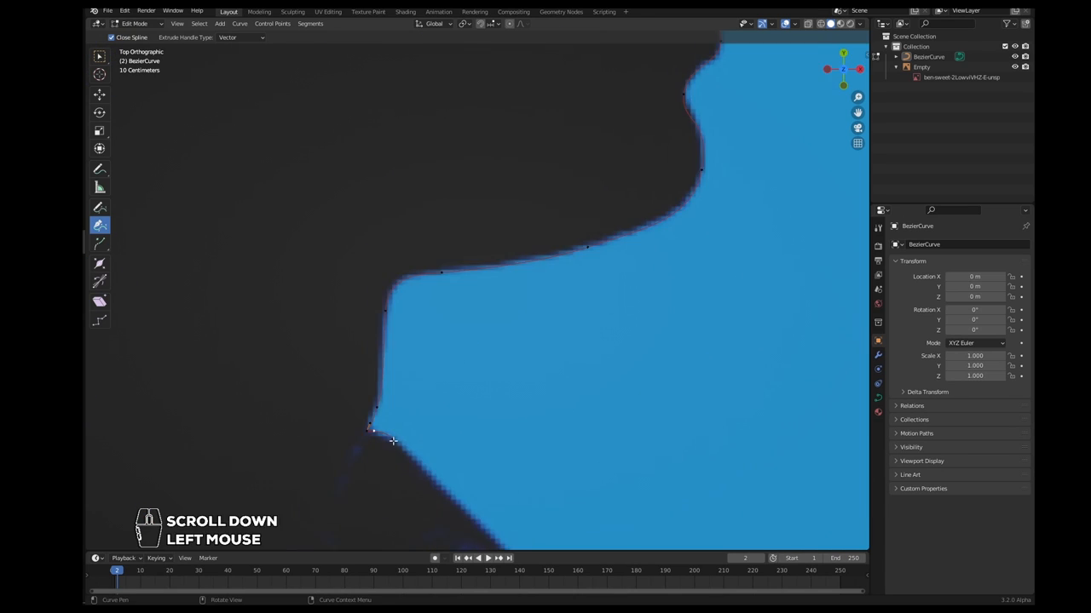
pyautogui.scroll(-3)
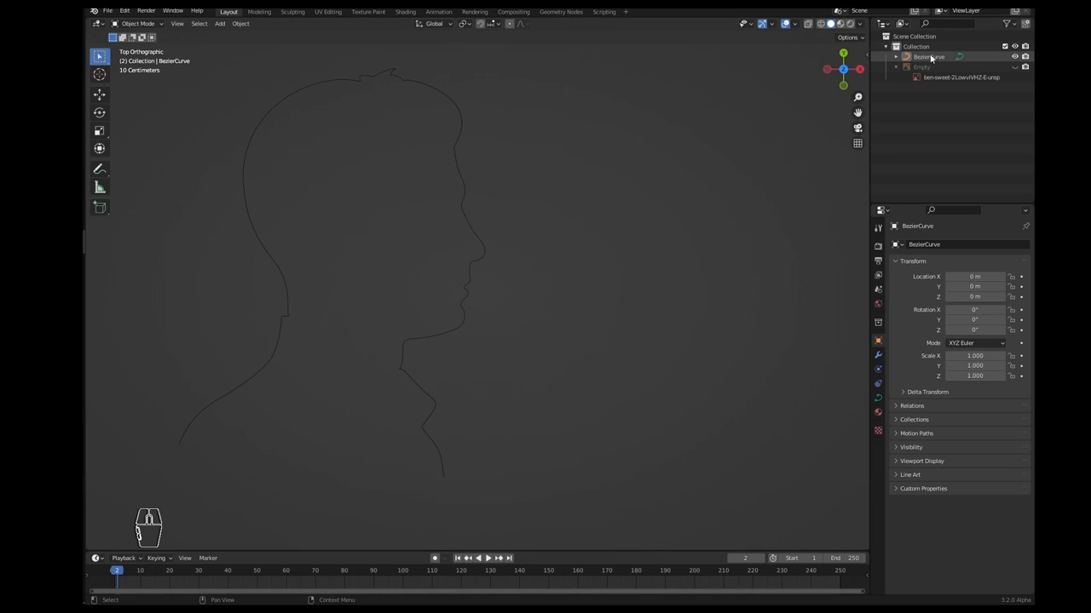
# Step: Enter Edit Mode on the silhouette curve and zoom to inspect its control points
pyautogui.press('Tab')
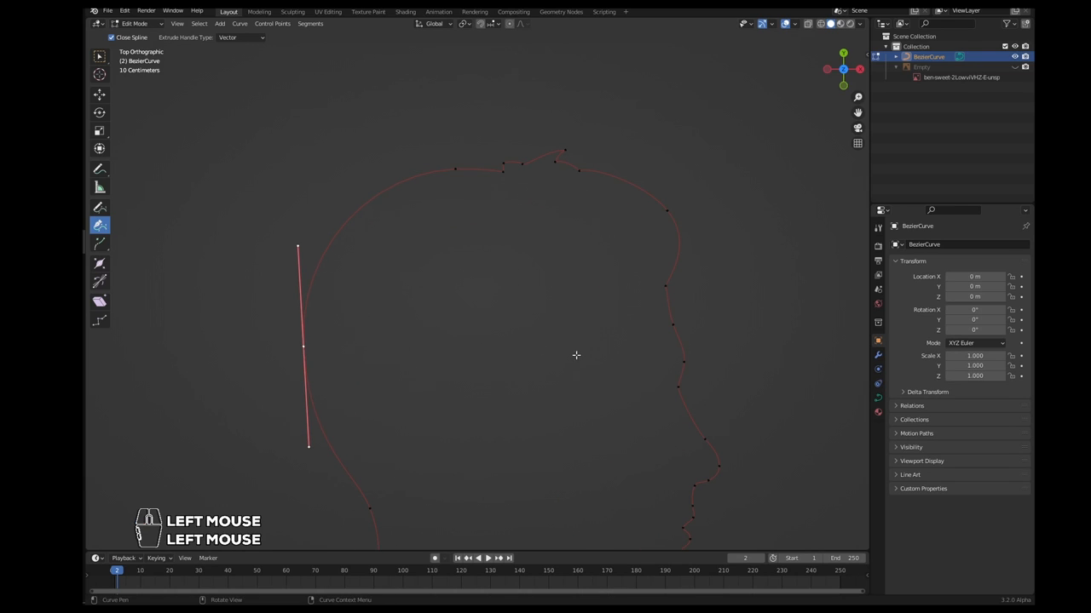
pyautogui.scroll(3)
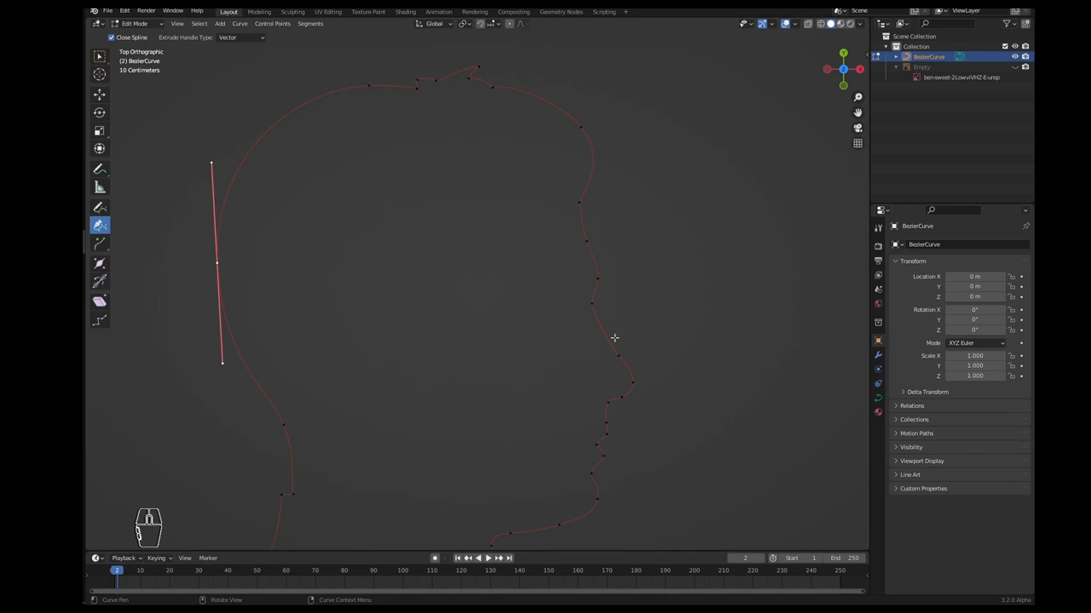
pyautogui.moveTo(678, 313)
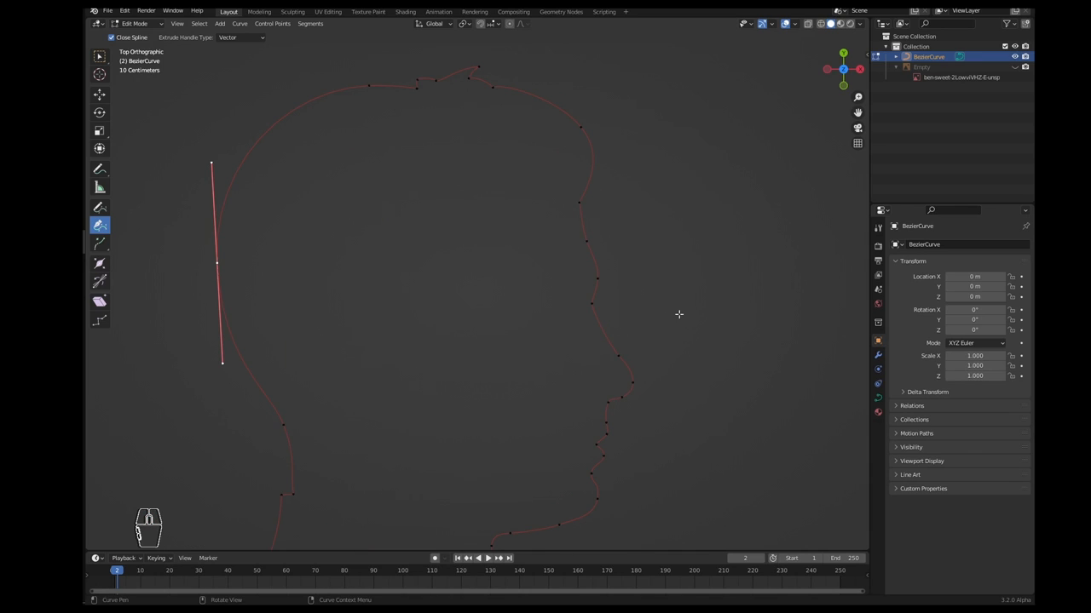
pyautogui.scroll(-3)
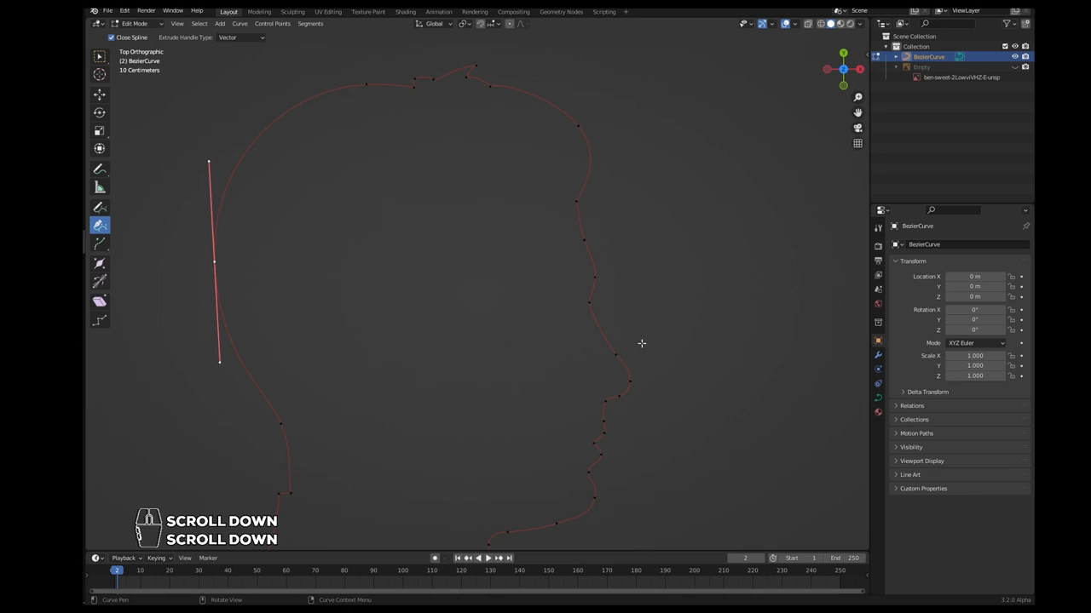
pyautogui.scroll(-3)
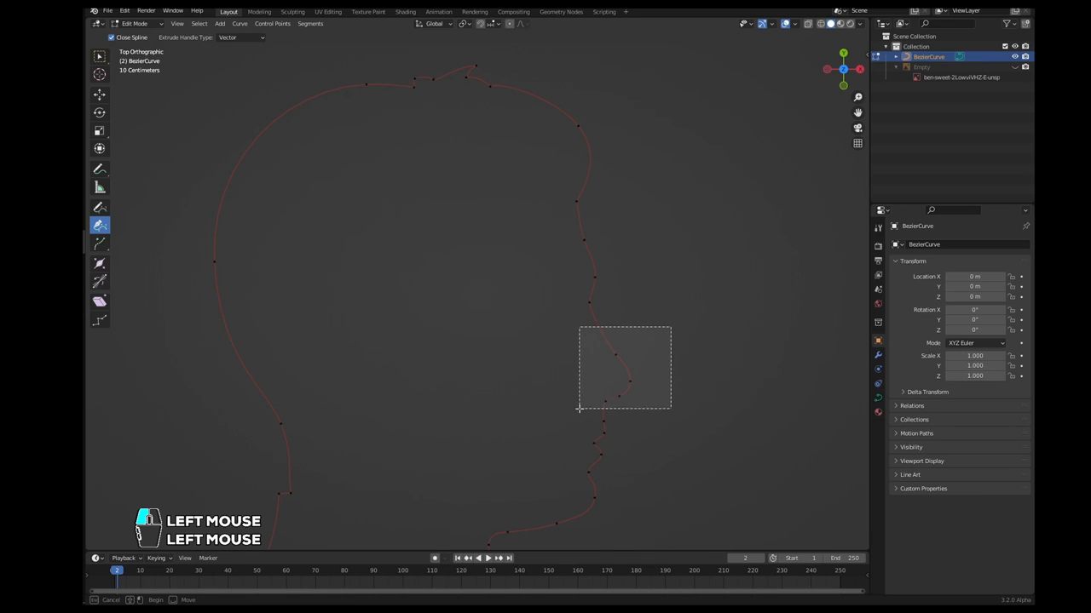
# Step: Scale up the selected nose control points and confirm the larger nose
pyautogui.press('s')
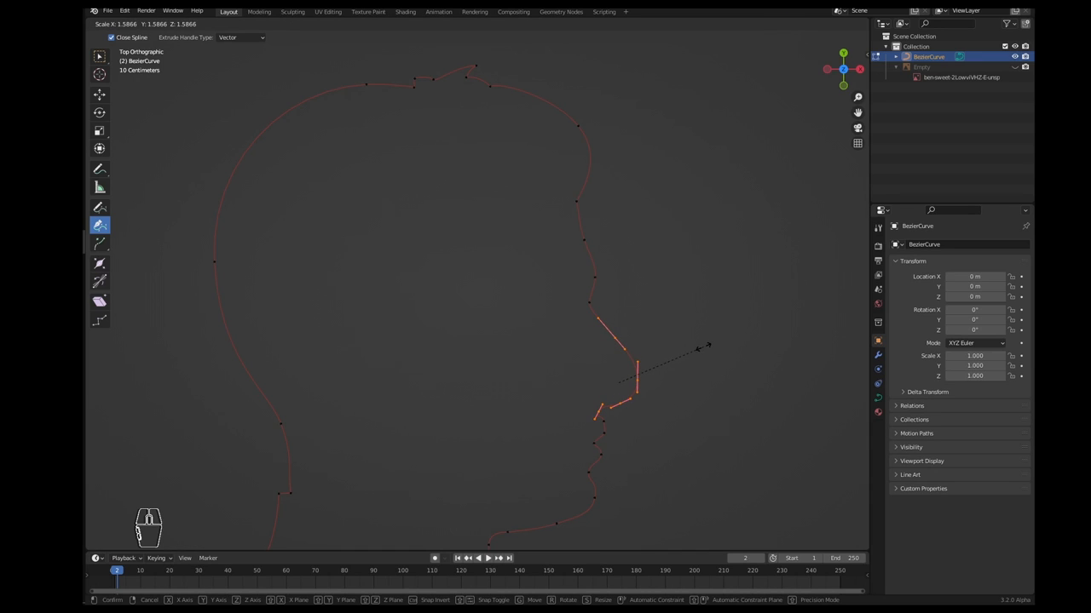
pyautogui.click(641, 384)
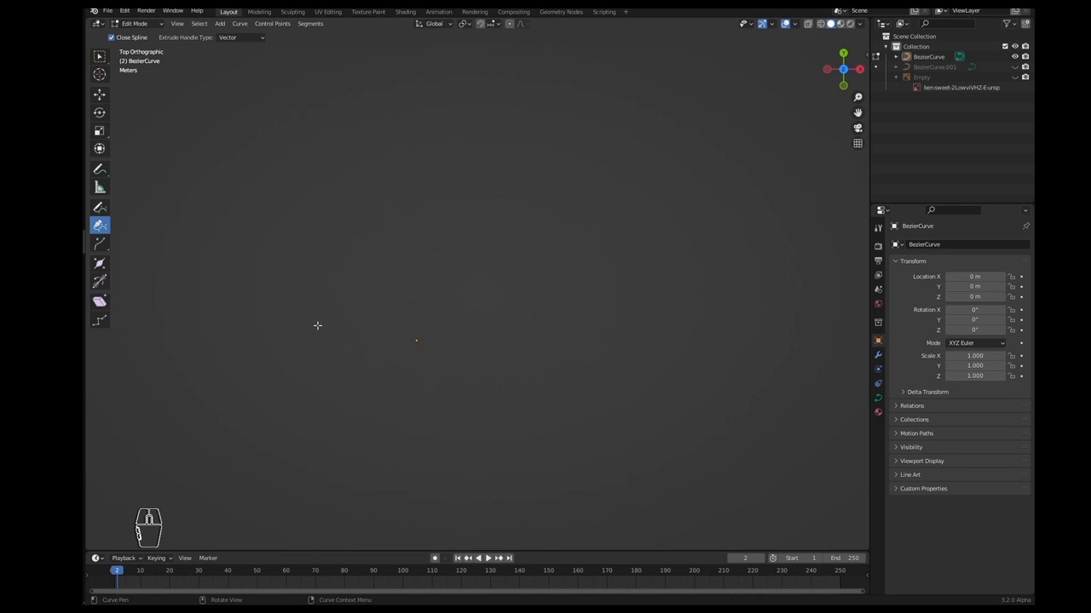
# Step: Set new points to Auto handles and continue placing points along the cursive 'hello' curve
pyautogui.click(240, 37)
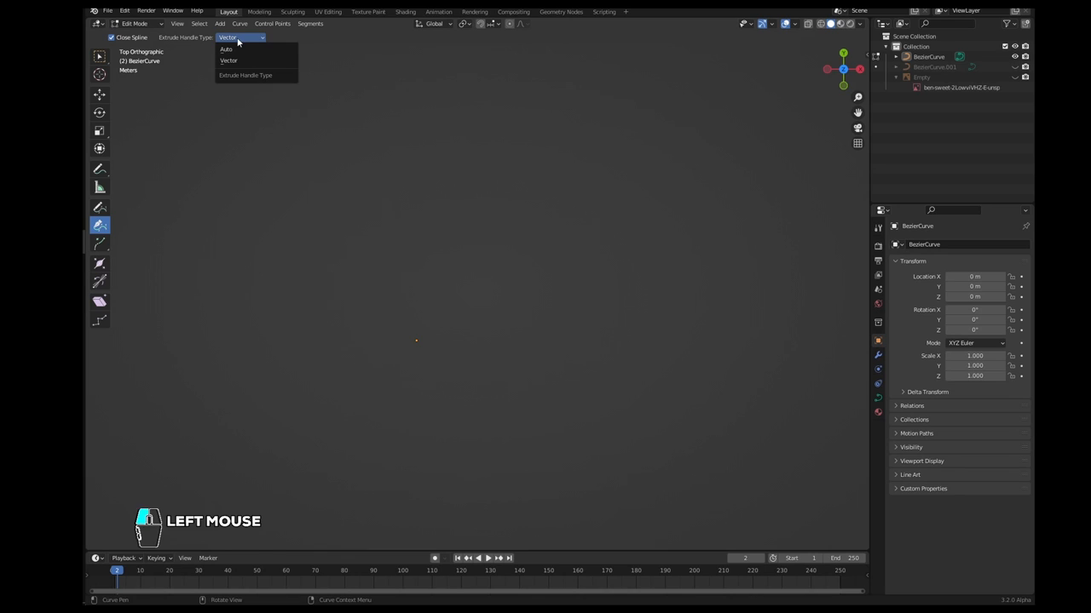
pyautogui.click(227, 48)
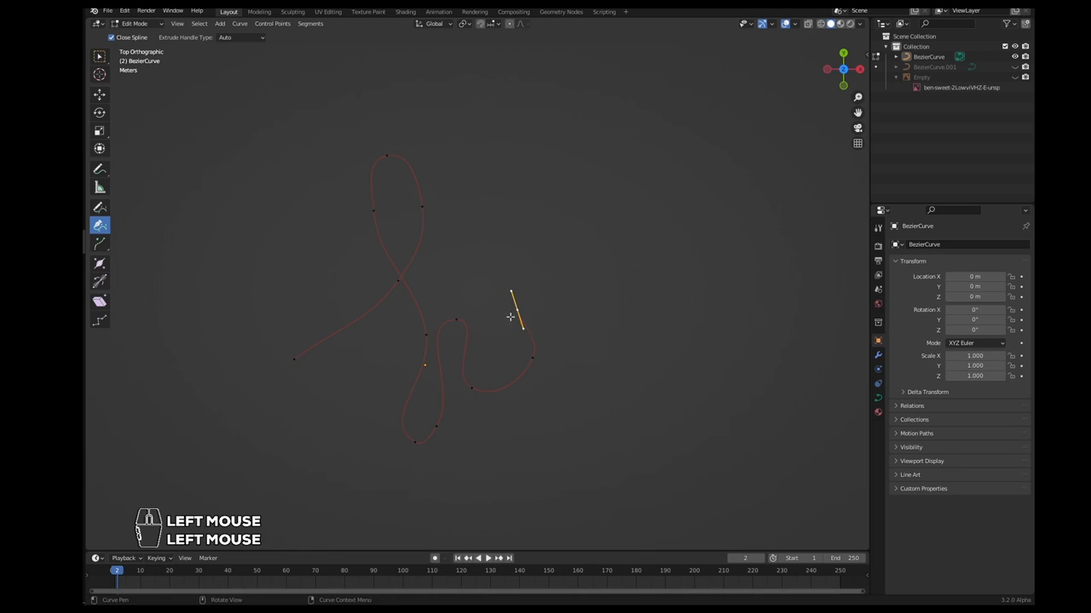
pyautogui.click(827, 392)
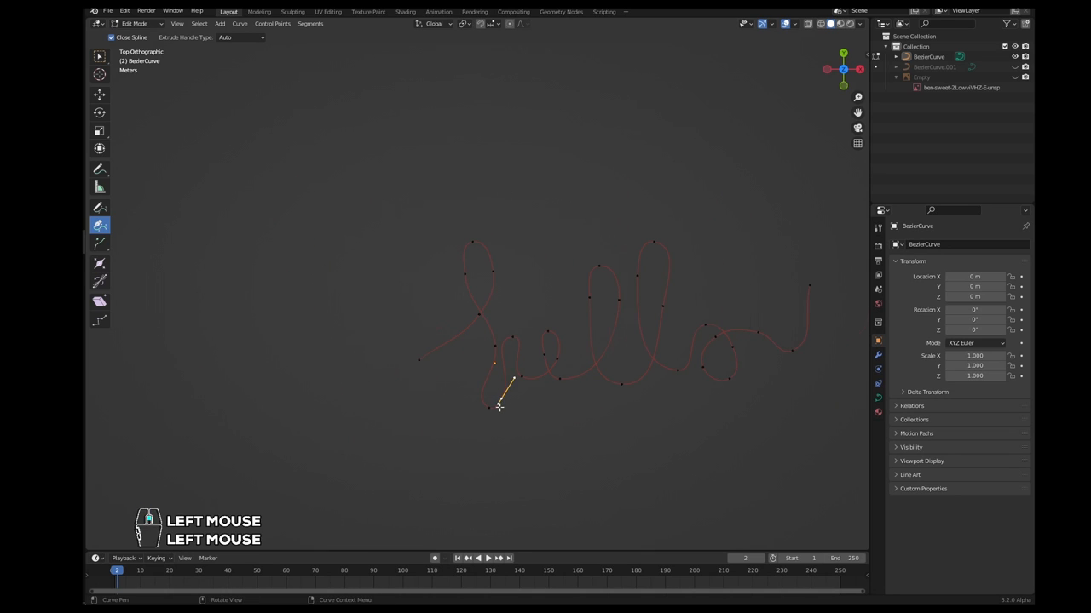
# Step: Reshape the handles of the 'h' letter loop so the stroke flows smoothly
pyautogui.scroll(3)
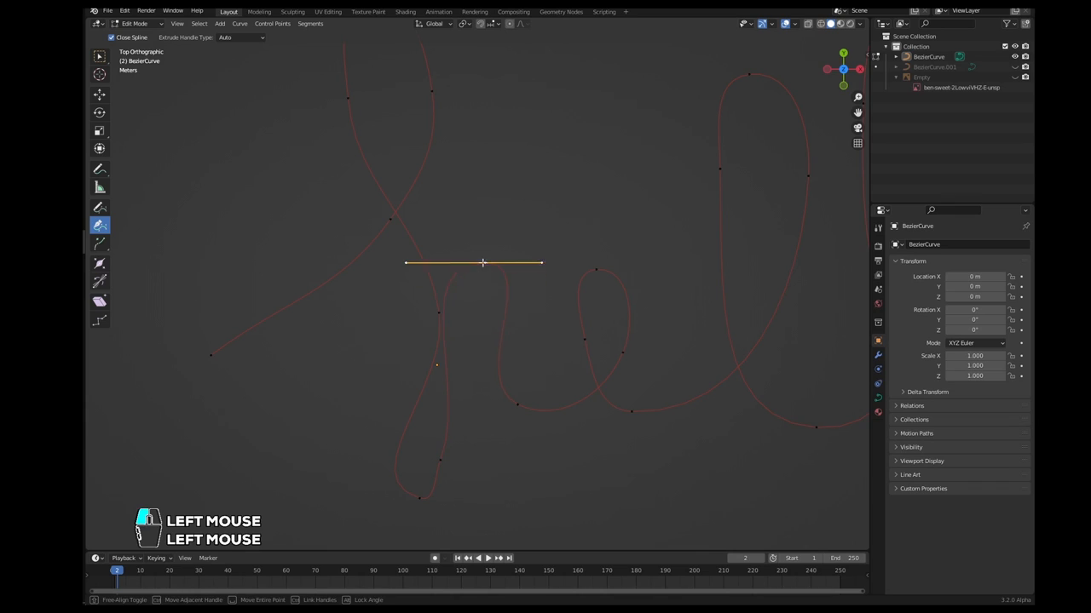
pyautogui.moveTo(484, 263); pyautogui.dragTo(497, 351)
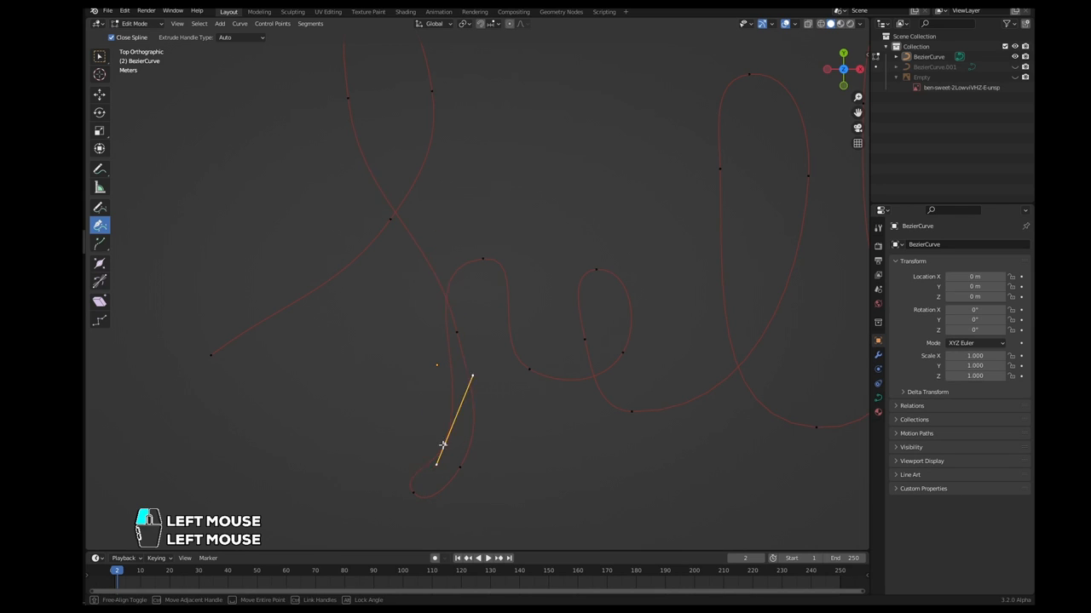
pyautogui.scroll(-3)
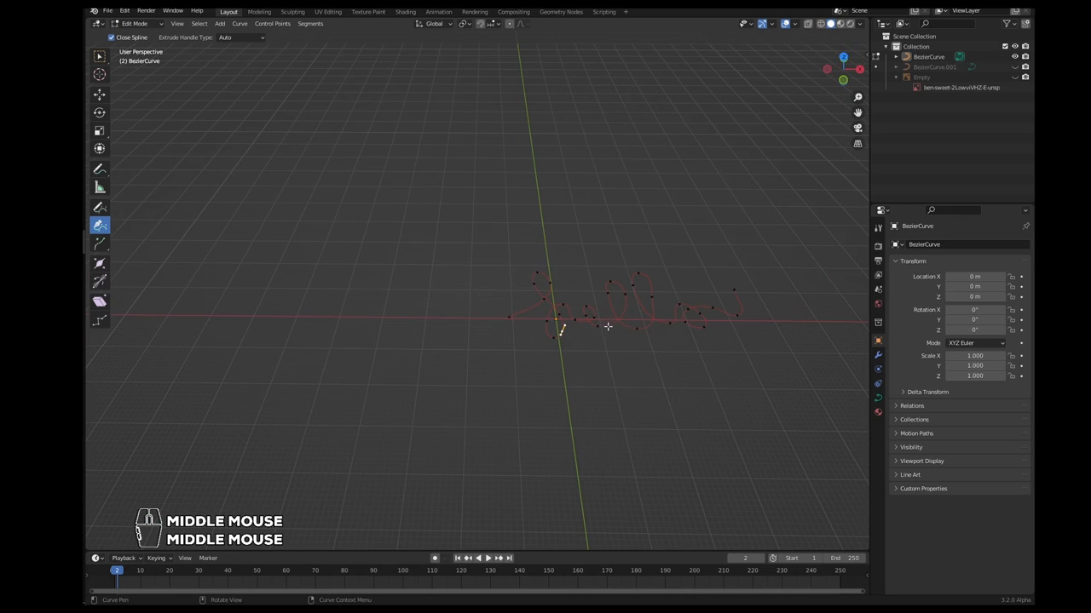
pyautogui.moveTo(624, 307)
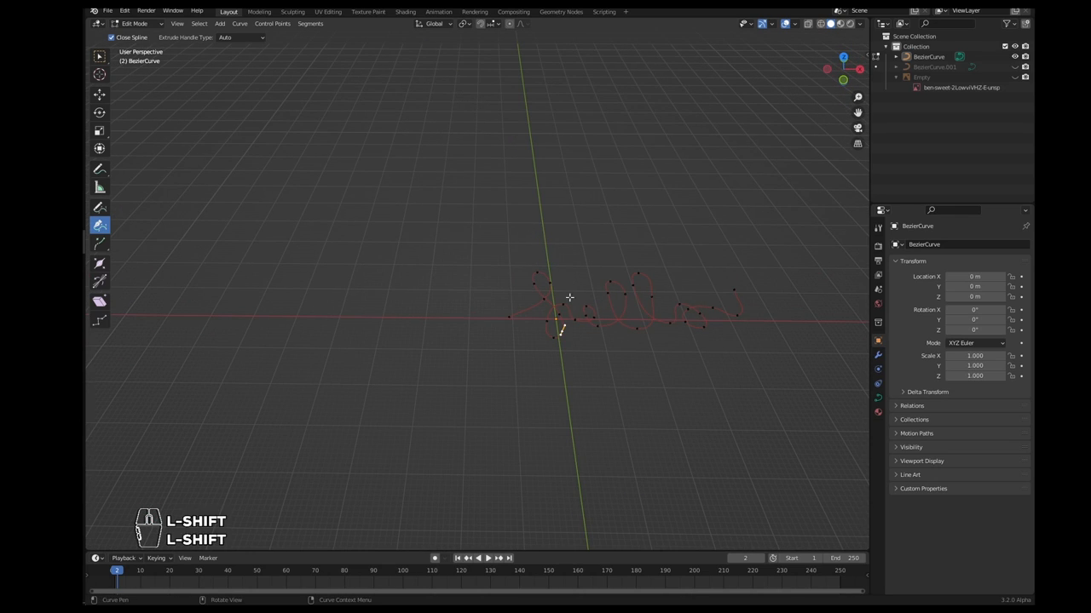
# Step: Pan and orbit the view to see the hello curve at an angle
pyautogui.moveTo(569, 298); pyautogui.dragTo(530, 351)
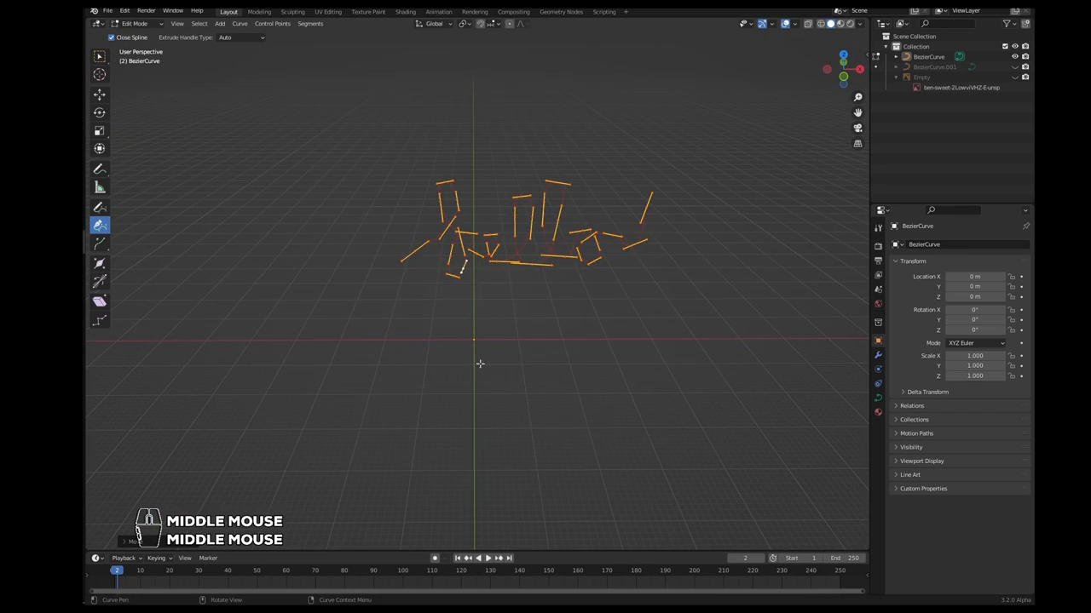
pyautogui.moveTo(480, 365); pyautogui.dragTo(331, 263)
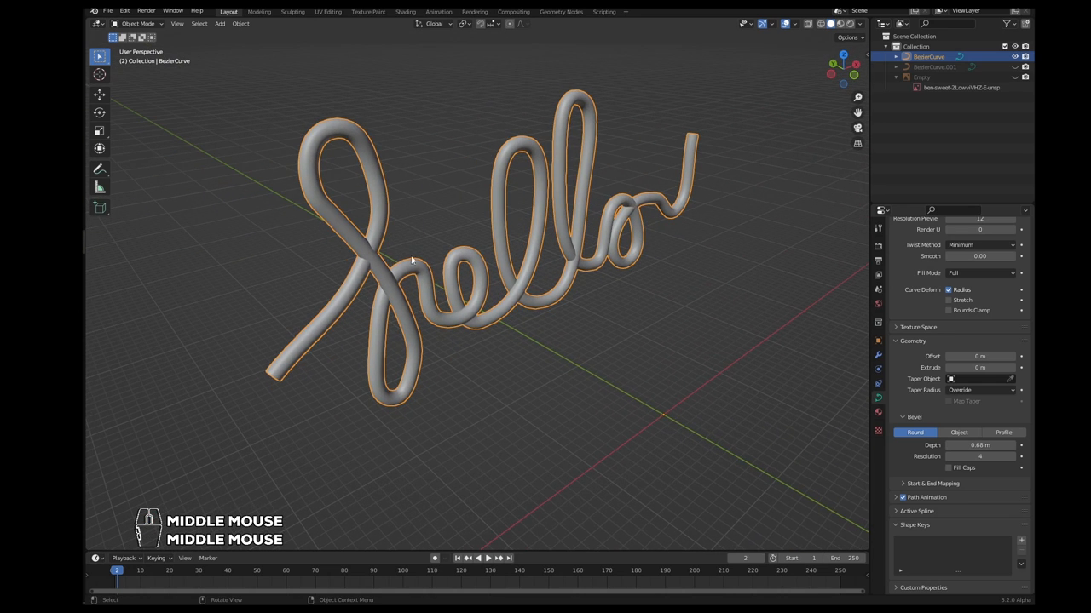
# Step: Enter Edit Mode on the beveled hello tube to show its control points
pyautogui.press('Tab')
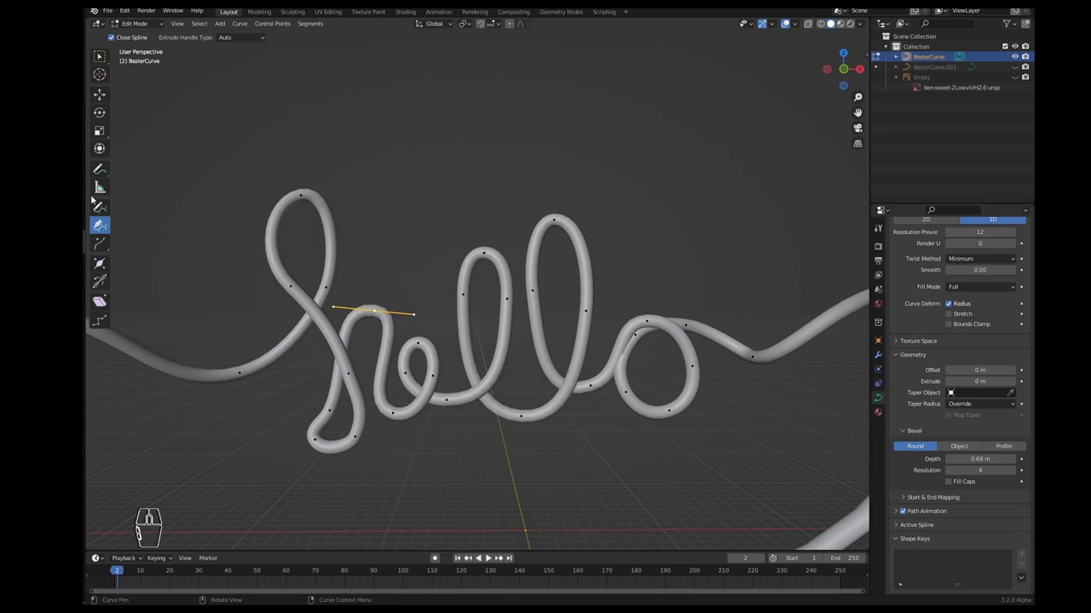
# Step: Thicken the tube at the top of the 'h' with Alt+S, then select another point to adjust
pyautogui.click(99, 262)
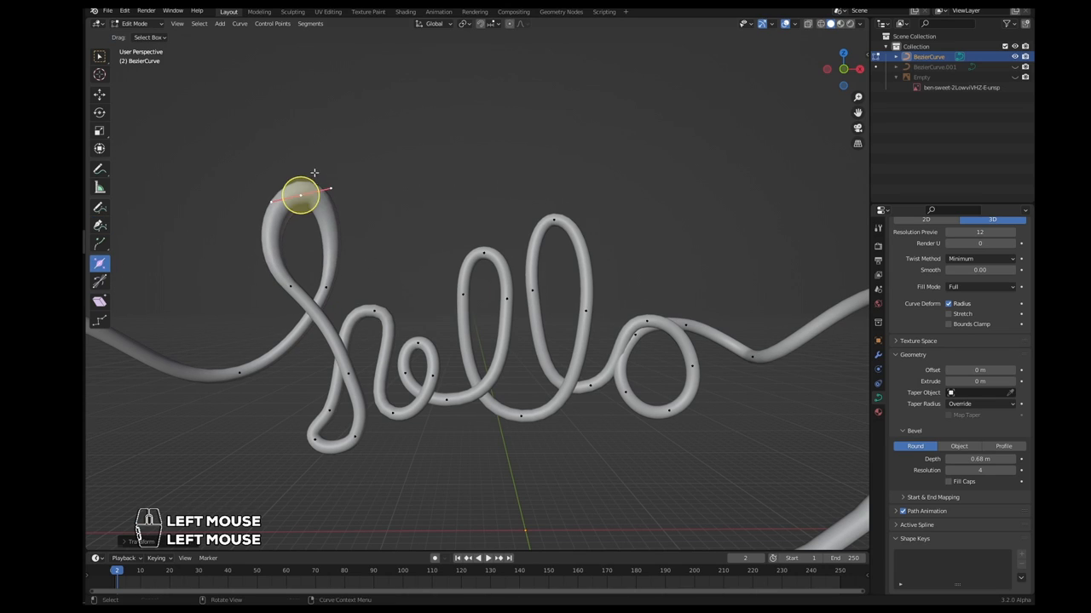
pyautogui.moveTo(299, 196); pyautogui.dragTo(373, 310)
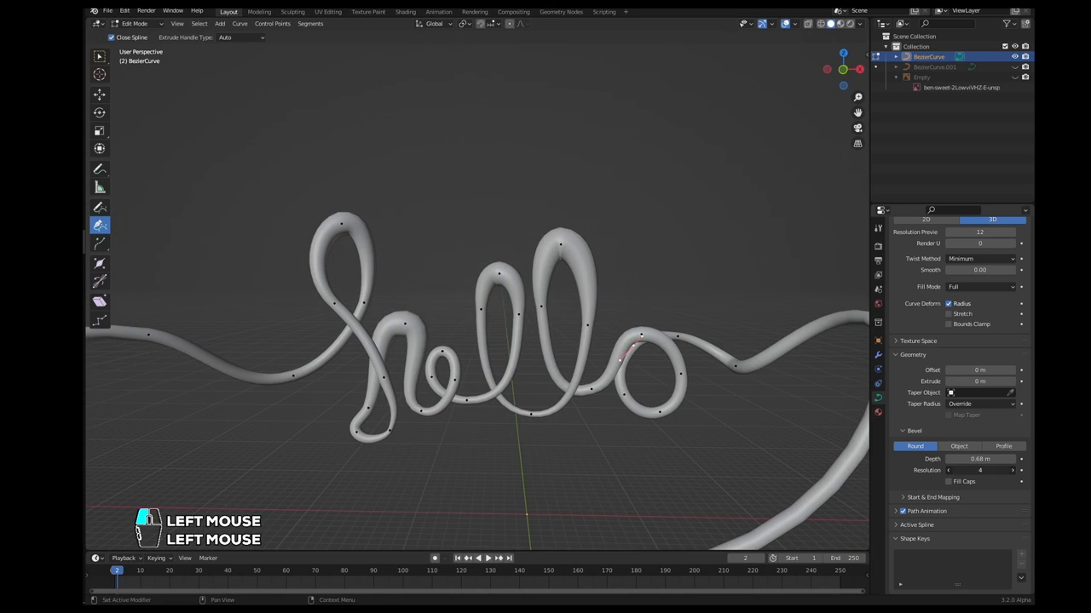
pyautogui.click(537, 247)
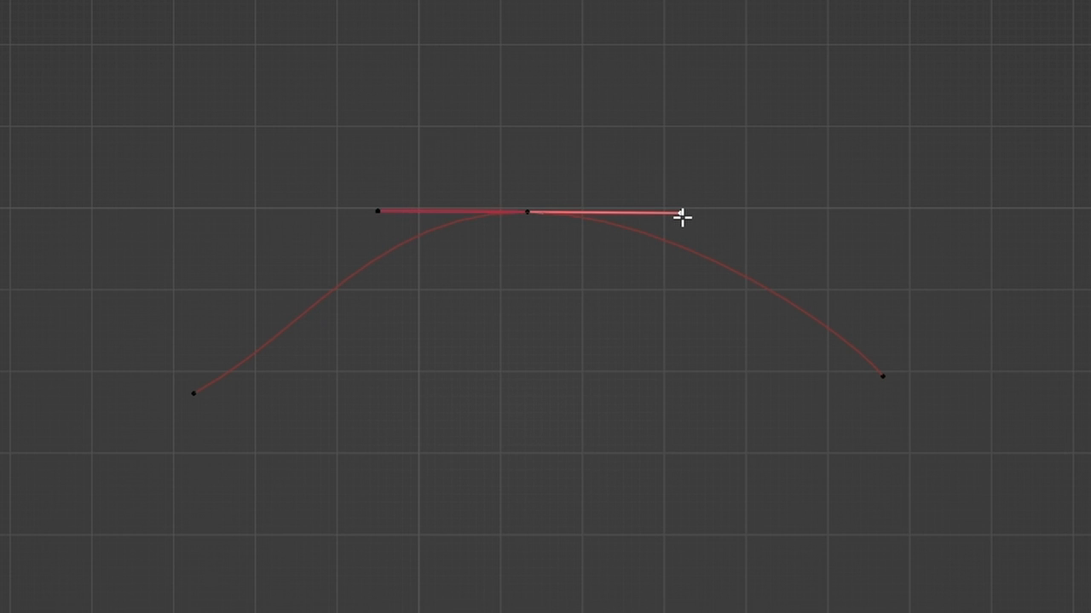
# Step: Drag the peak's handle into a sharp corner, back level, then widen the arc into a bell
pyautogui.moveTo(678, 218); pyautogui.dragTo(520, 371)
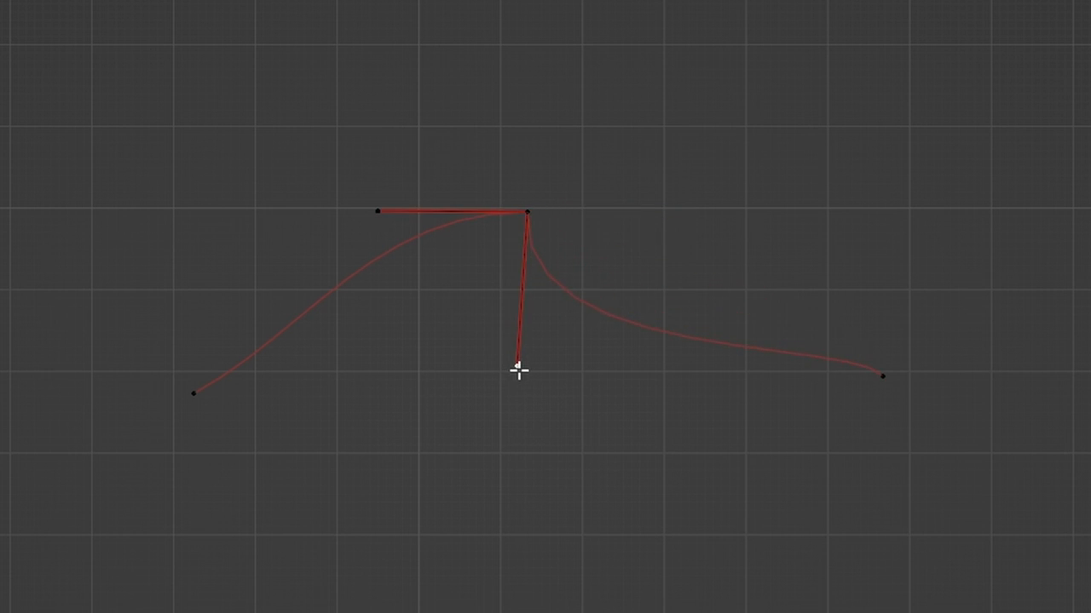
pyautogui.moveTo(519, 368); pyautogui.dragTo(685, 213)
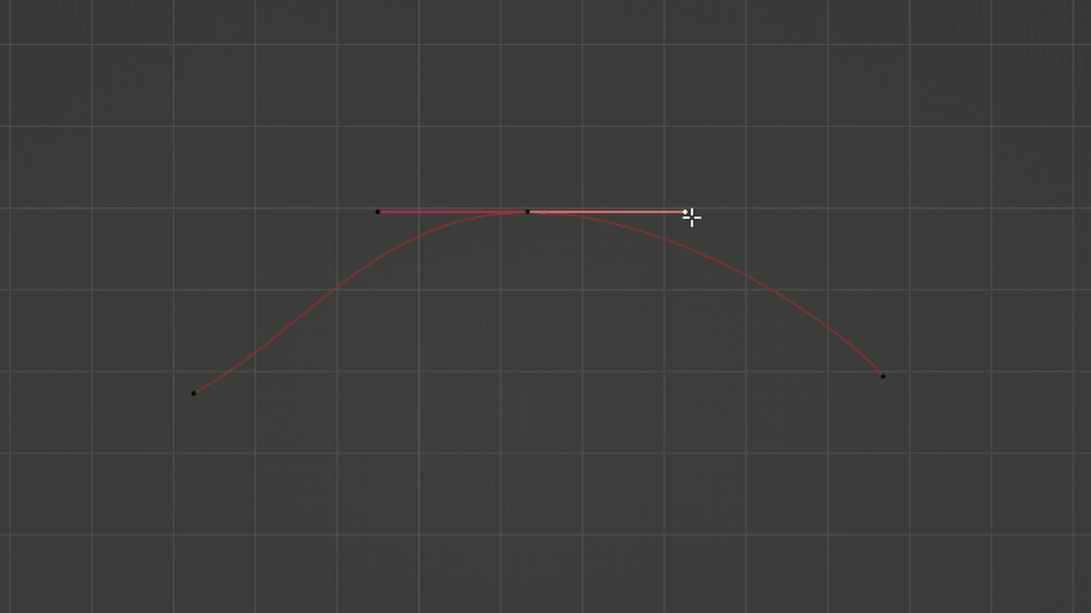
pyautogui.moveTo(691, 213); pyautogui.dragTo(600, 179)
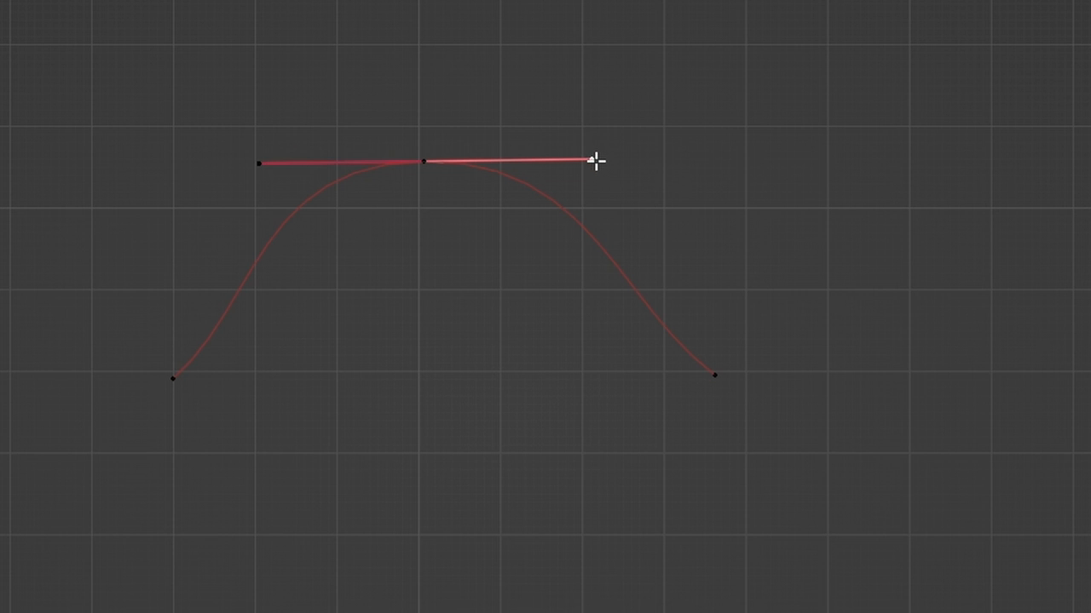
# Step: Straighten the right segment, tilt the peak handle, then level it for a symmetric top
pyautogui.moveTo(595, 160); pyautogui.dragTo(521, 232)
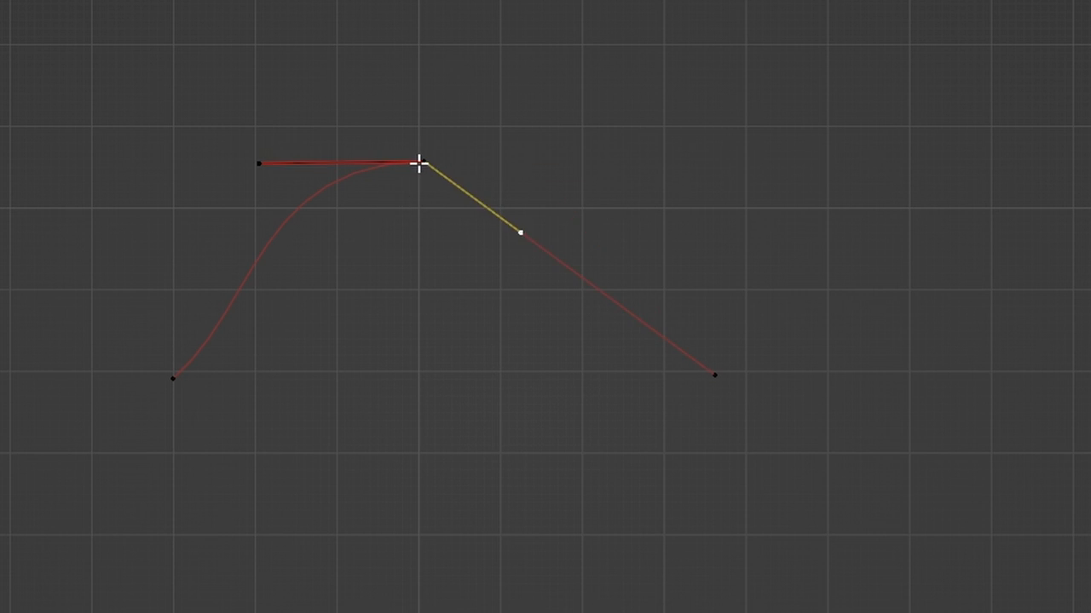
pyautogui.moveTo(259, 164); pyautogui.dragTo(293, 65)
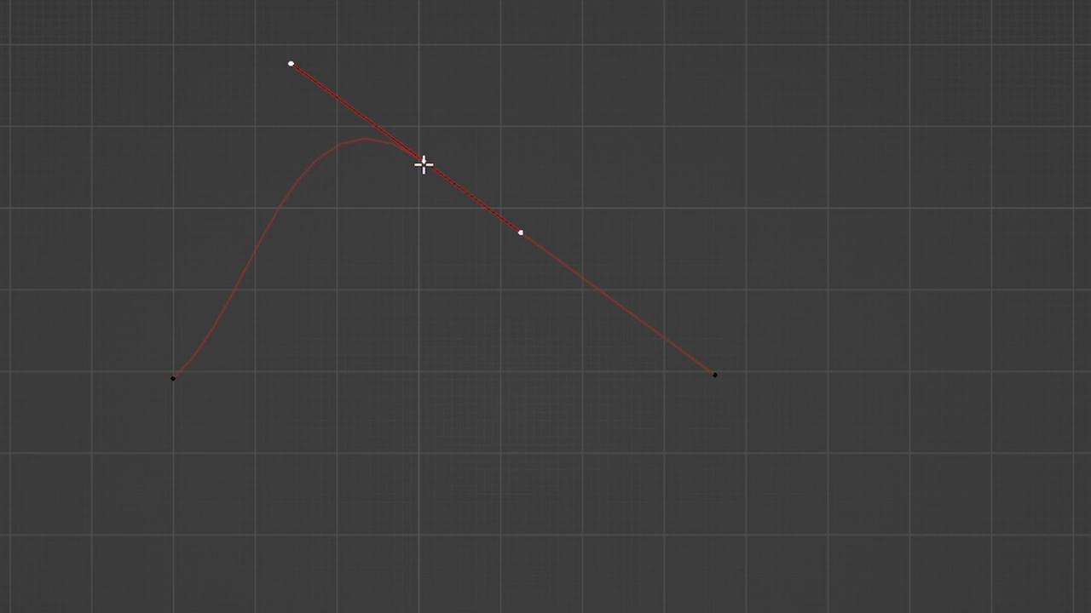
pyautogui.moveTo(521, 232); pyautogui.dragTo(554, 157)
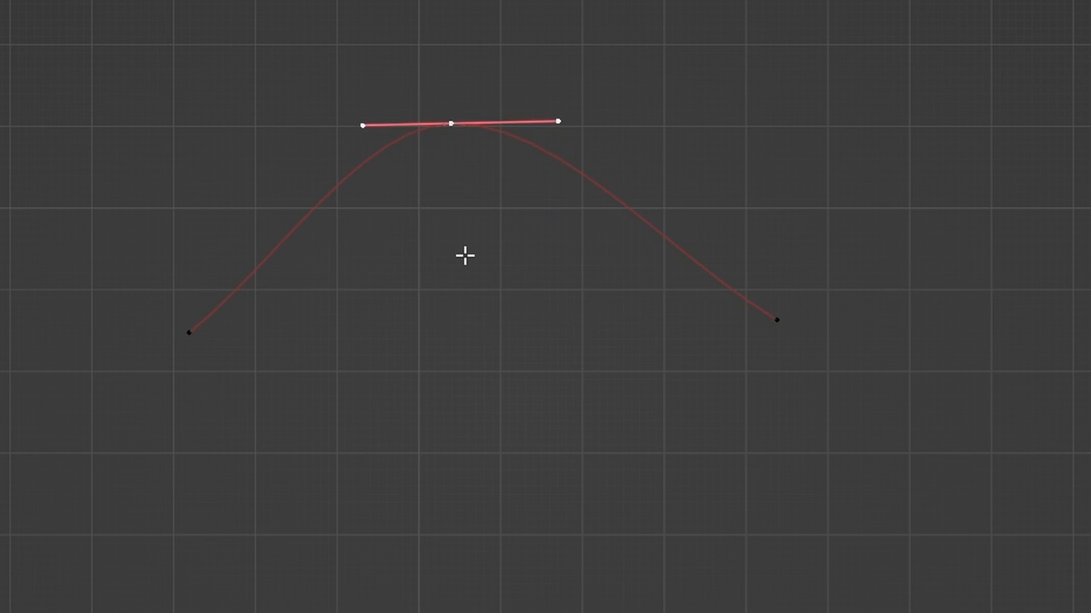
pyautogui.moveTo(451, 126)
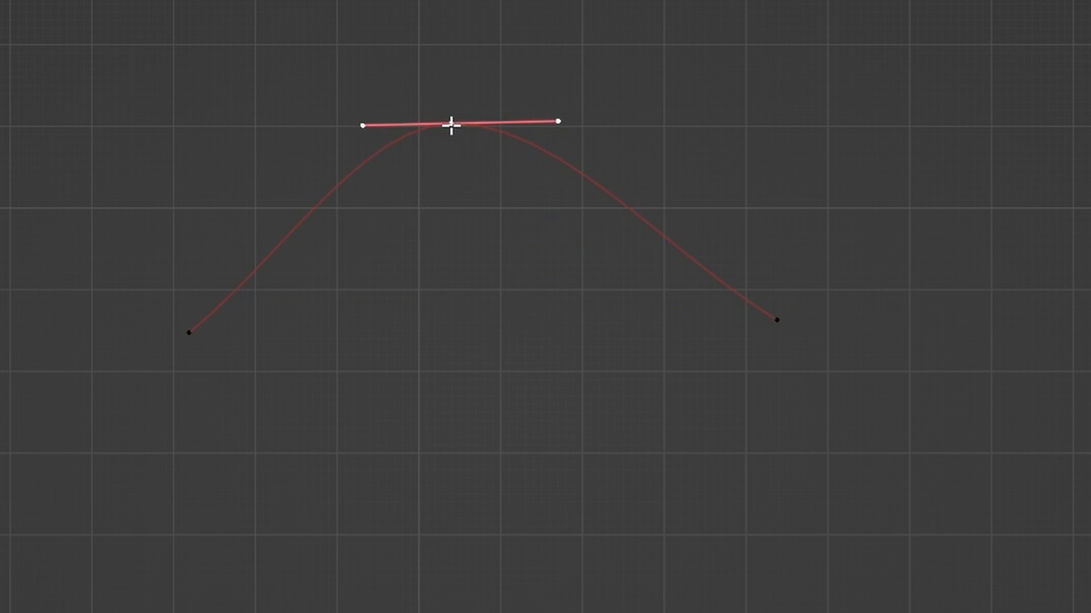